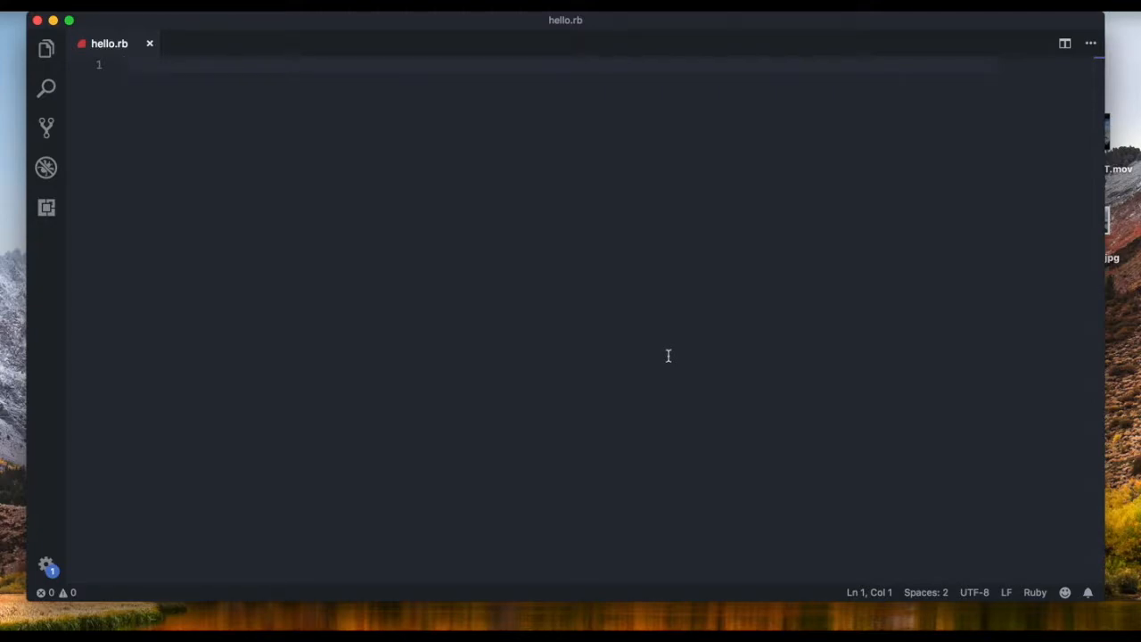
{"action": "mouse_move", "coordinate": [726, 48]}
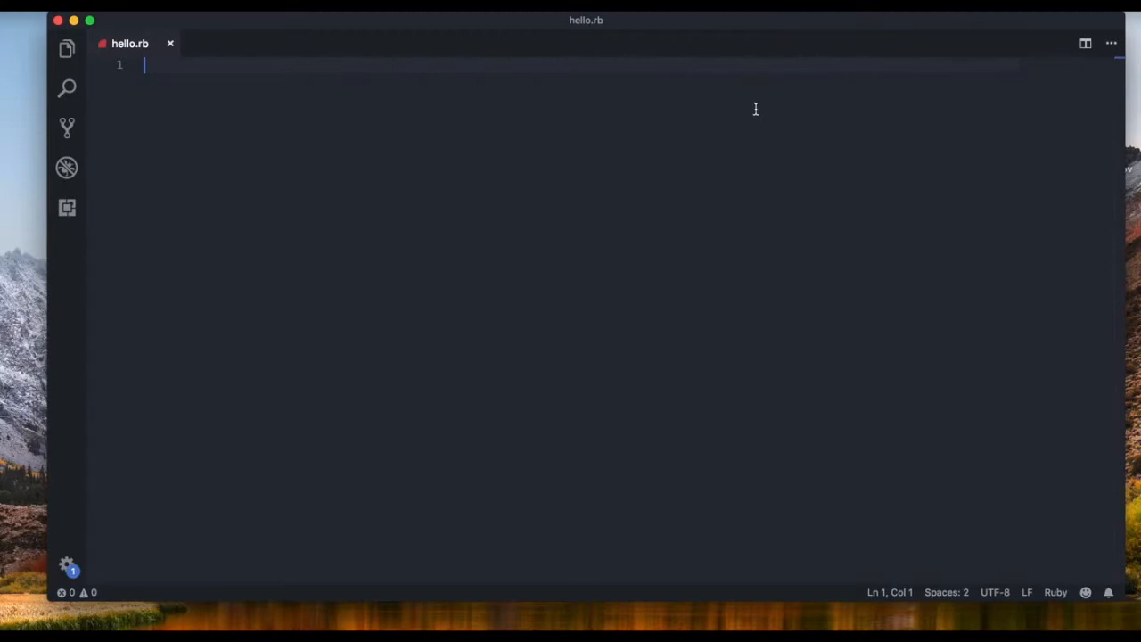
{"action": "mouse_move", "coordinate": [675, 183]}
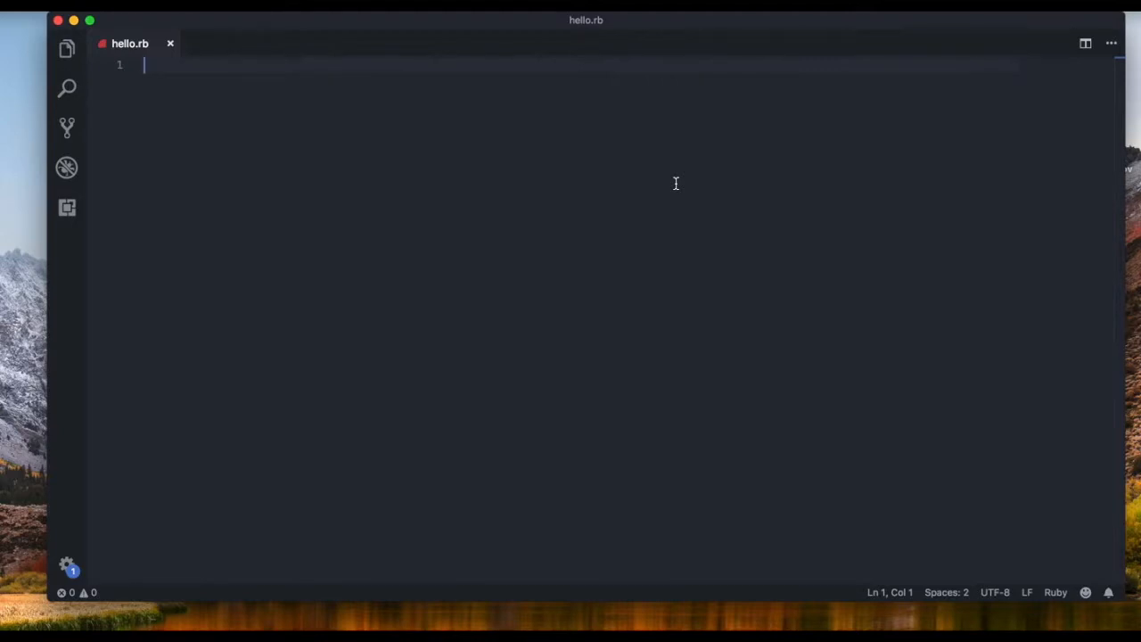
Step: Write arr = ["alex", 17, "bulgarian", 1.2897] on line 1 of hello.rb
{"action": "type", "text": "arr"}
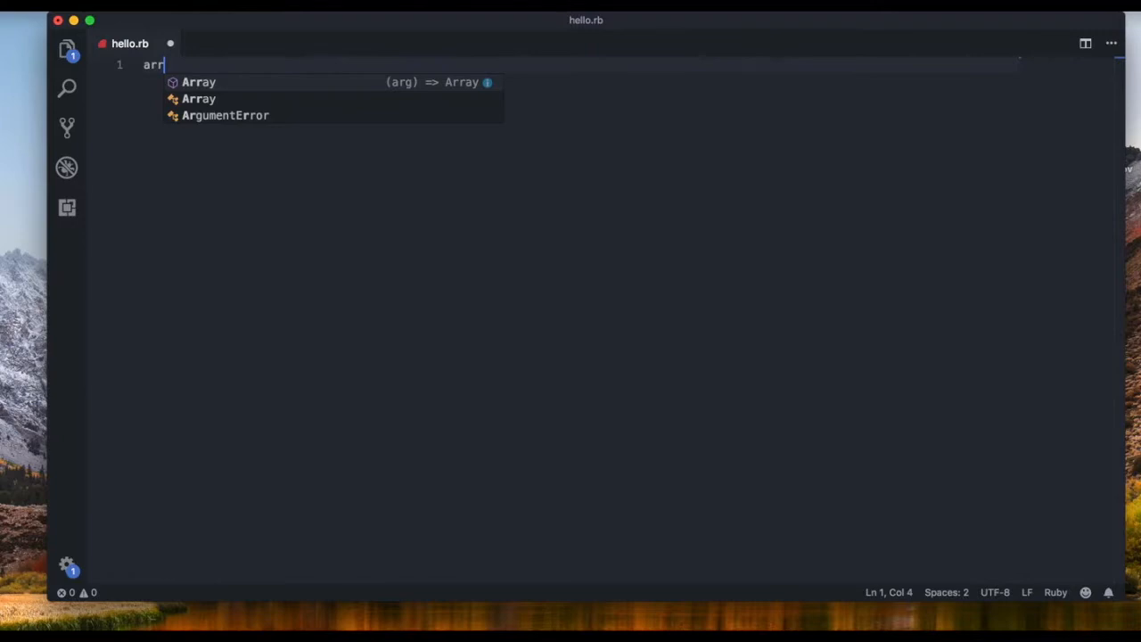
{"action": "type", "text": "="}
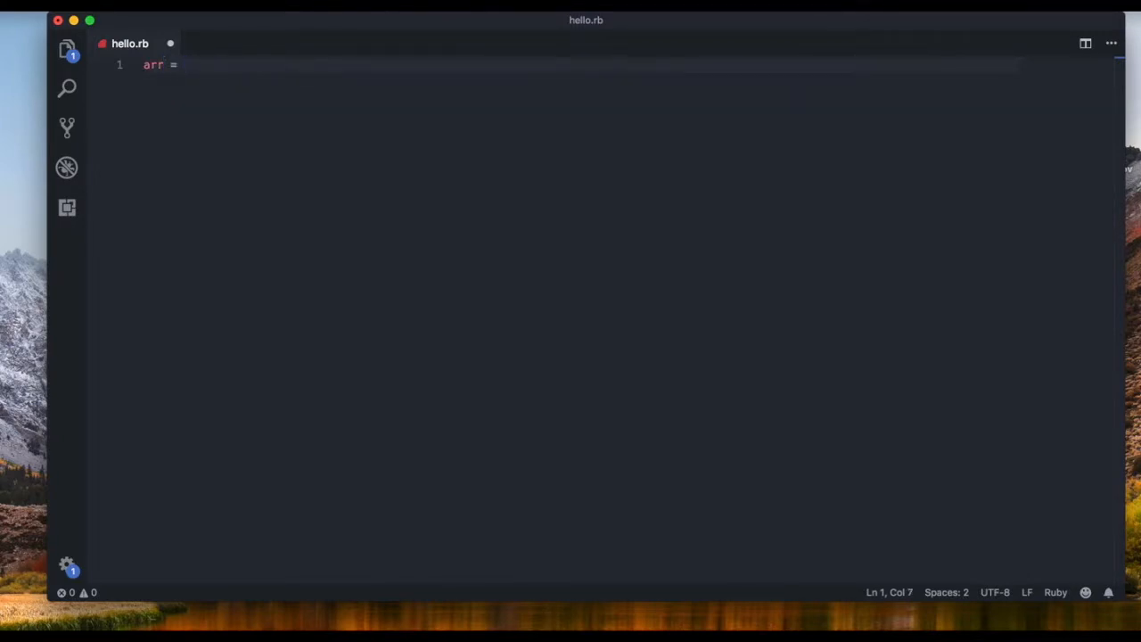
{"action": "type", "text": "[]"}
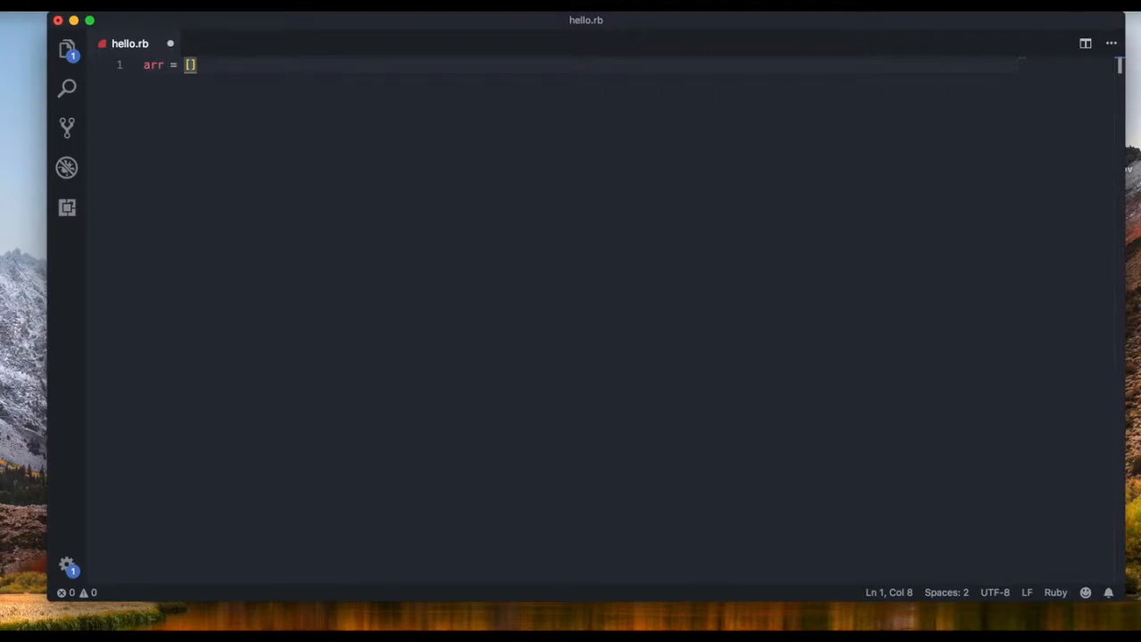
{"action": "type", "text": "\""}
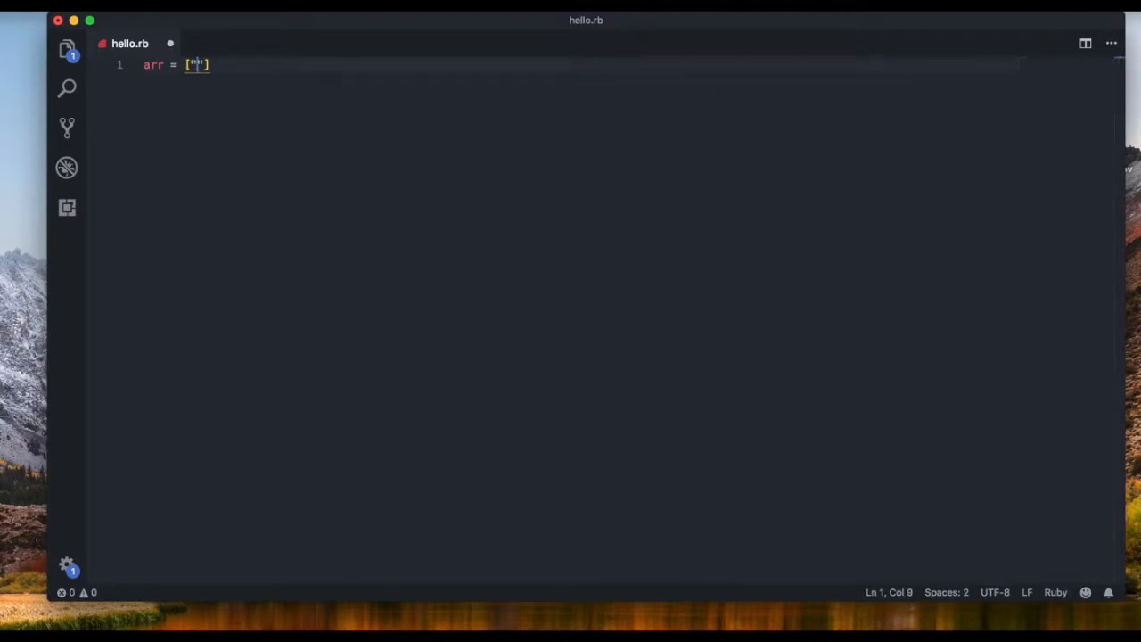
{"action": "type", "text": "alex"}
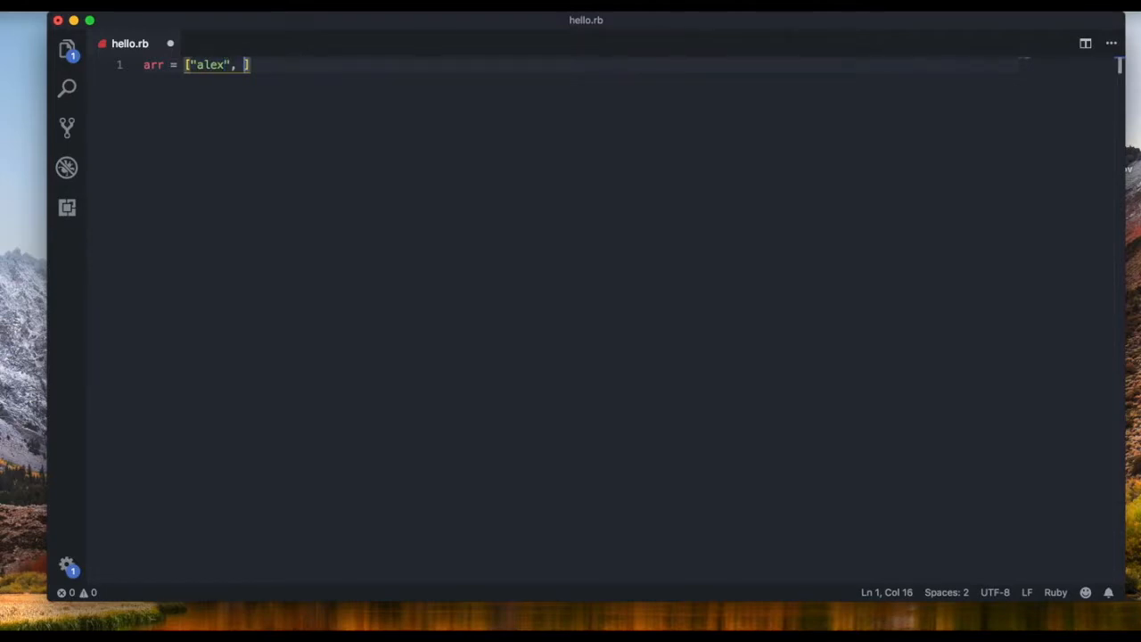
{"action": "type", "text": "17,"}
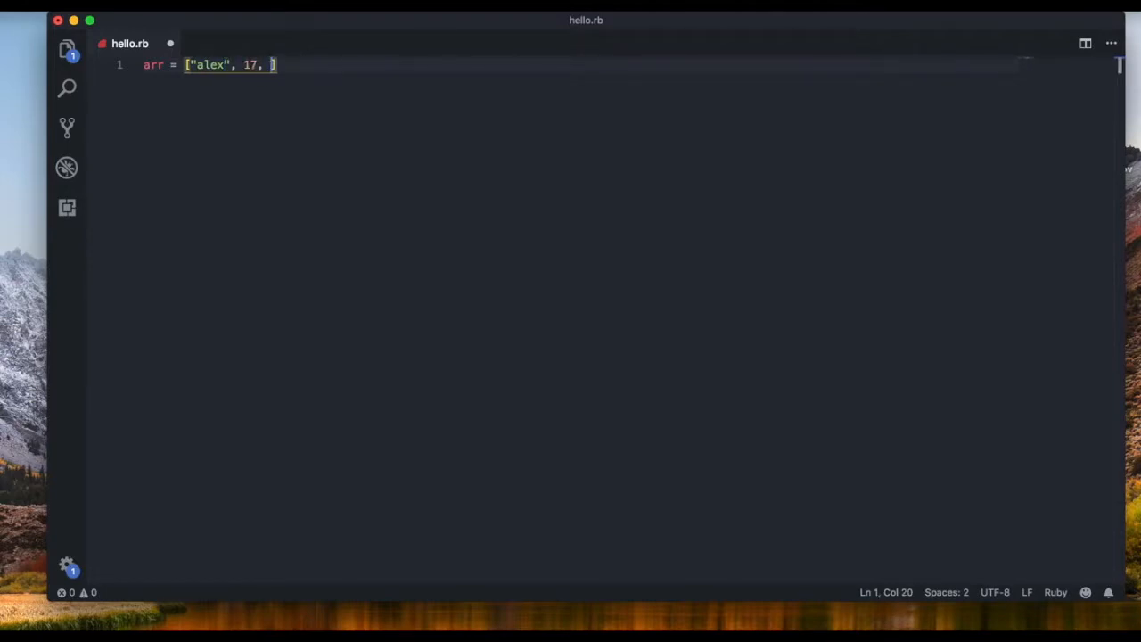
{"action": "type", "text": "\"\""}
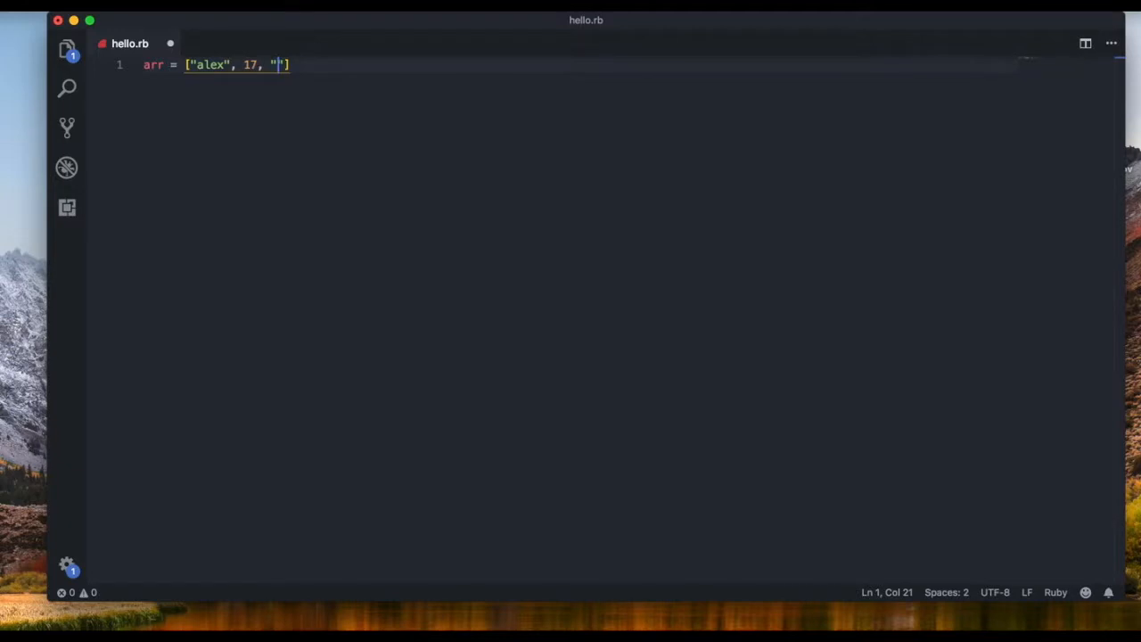
{"action": "type", "text": "bulgarian"}
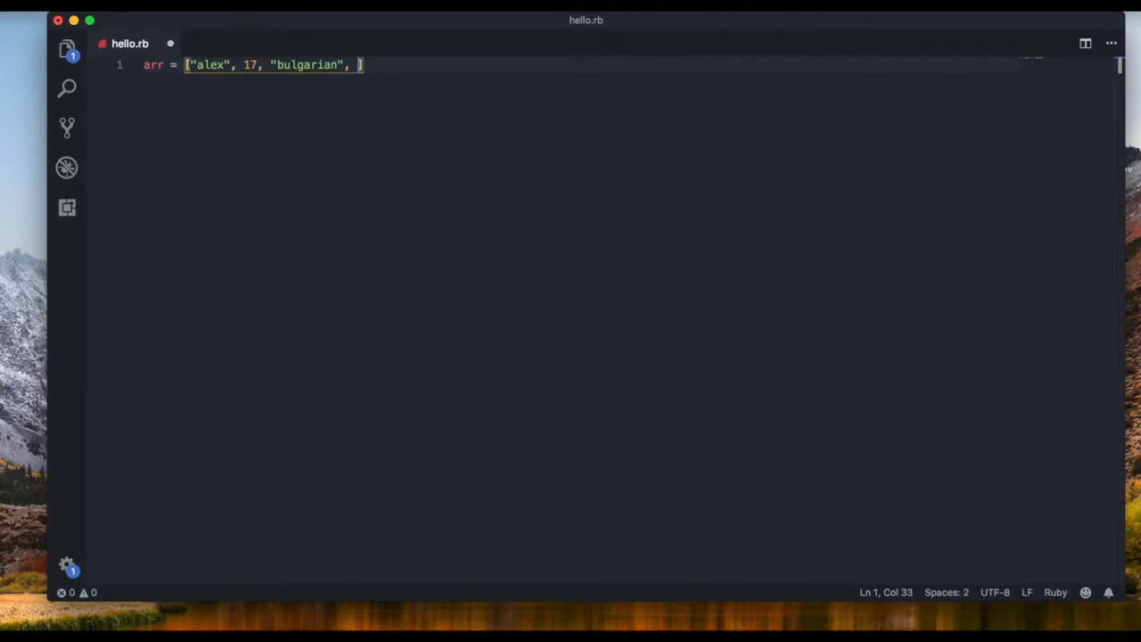
{"action": "type", "text": "1."}
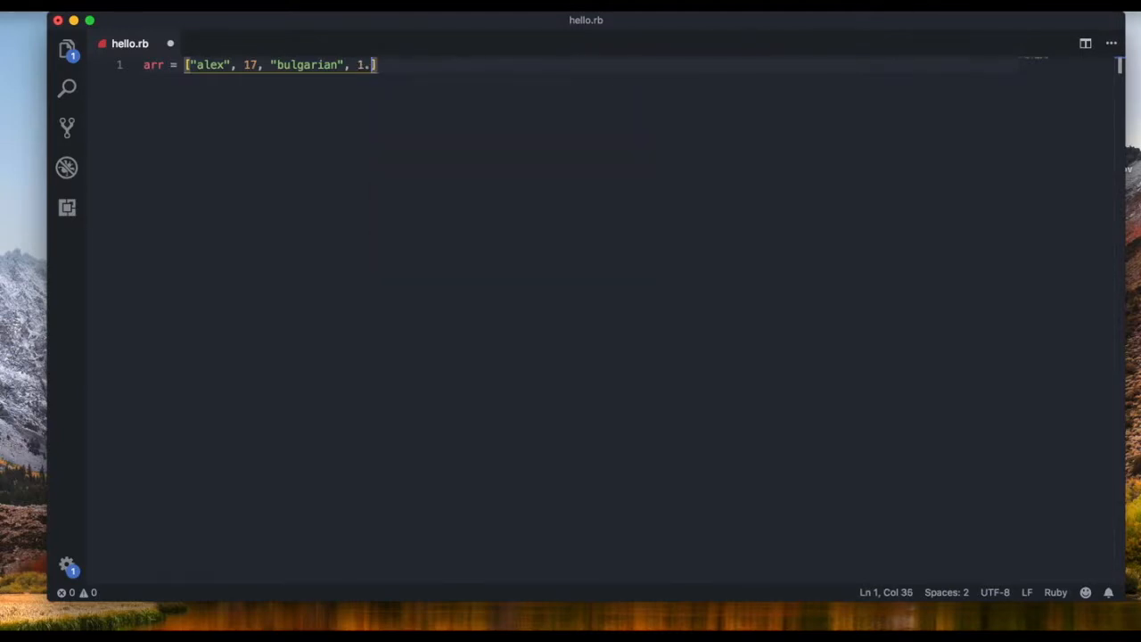
{"action": "type", "text": "2897"}
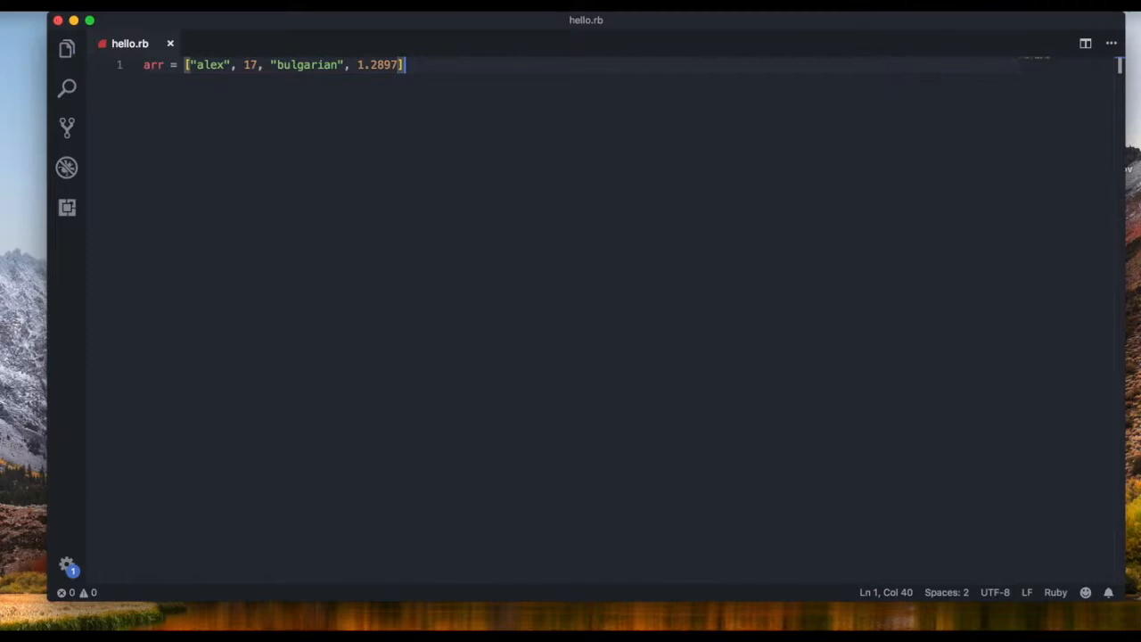
Step: Highlight the array's elements, then return the cursor to the end of line 1
{"action": "left_click_drag", "start_coordinate": [403, 64], "coordinate": [193, 64]}
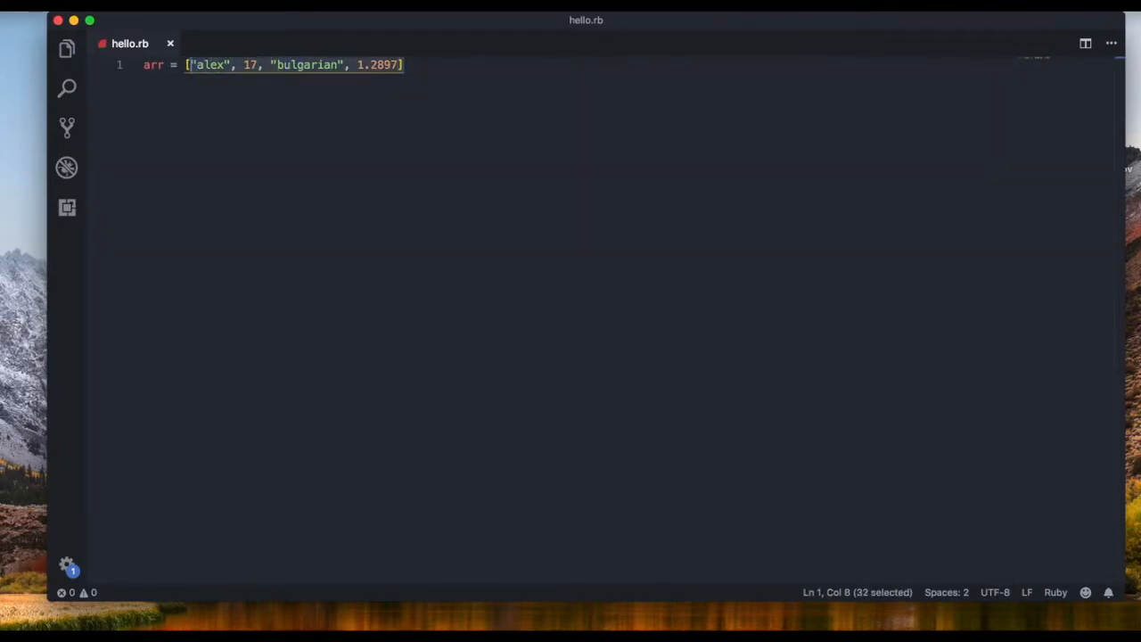
{"action": "left_click", "coordinate": [208, 64]}
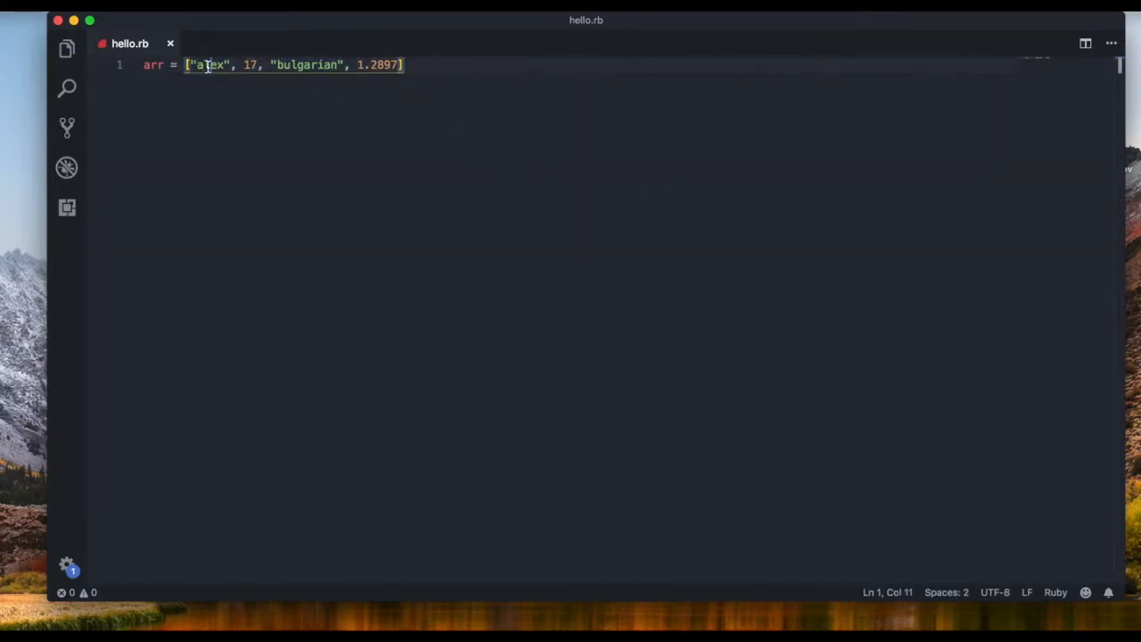
{"action": "left_click", "coordinate": [407, 64]}
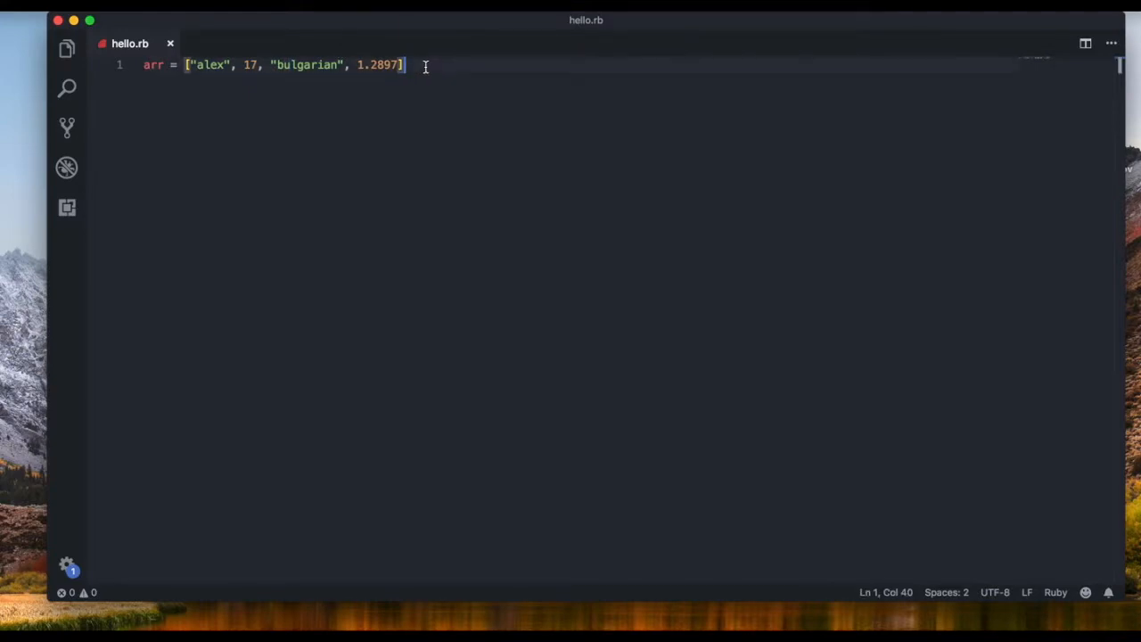
Step: Add puts arr on line 3 and run ruby hello.rb in Terminal
{"action": "type", "text": "ut"}
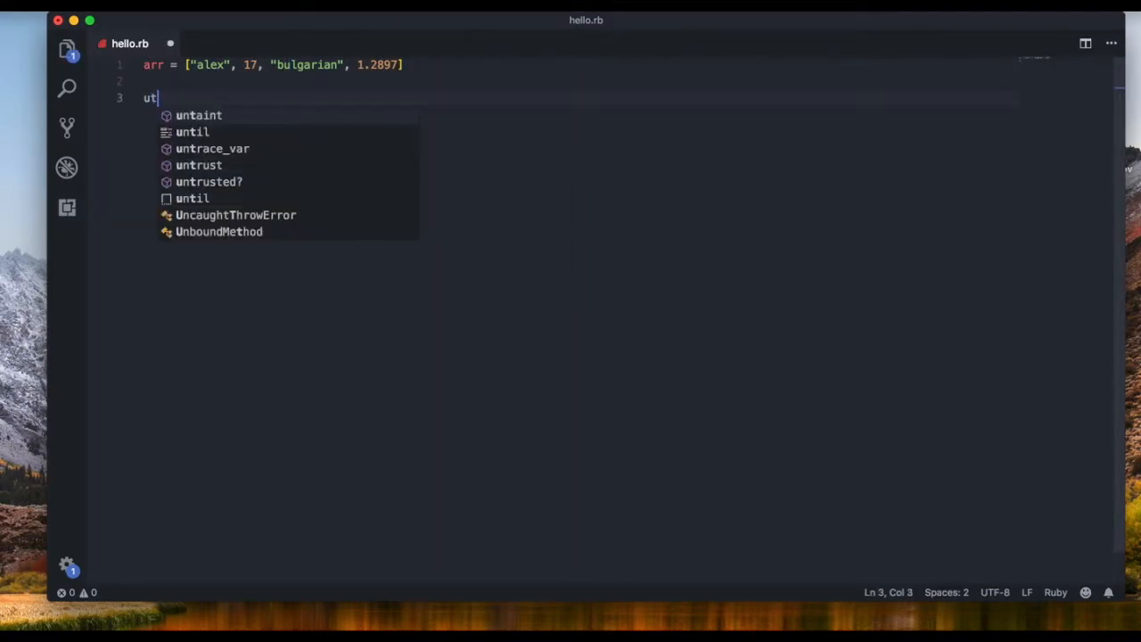
{"action": "type", "text": "puts arr"}
{"action": "type", "text": "ruby hello.rb"}
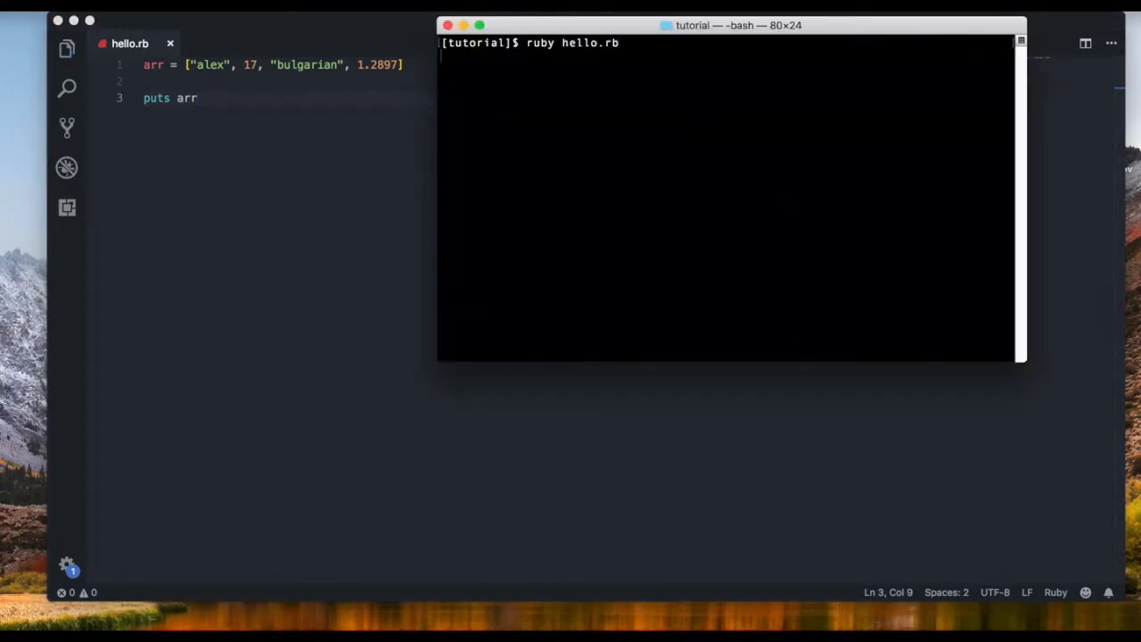
{"action": "key", "text": "Return"}
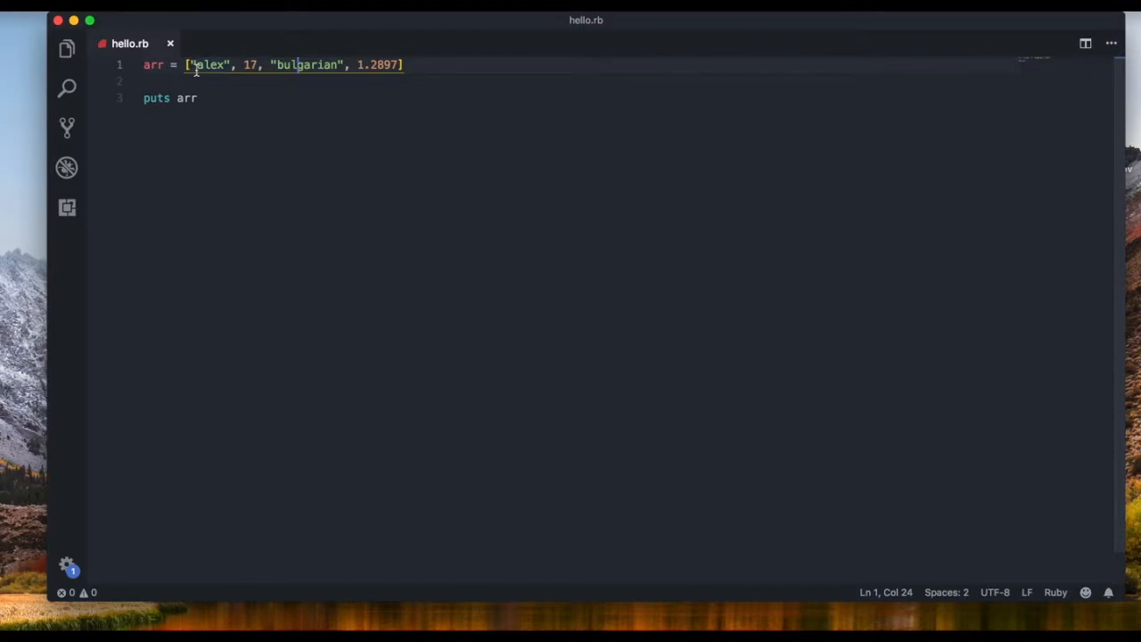
Step: Select one array element, then add empty brackets so line 3 reads puts arr[]
{"action": "double_click", "coordinate": [207, 65]}
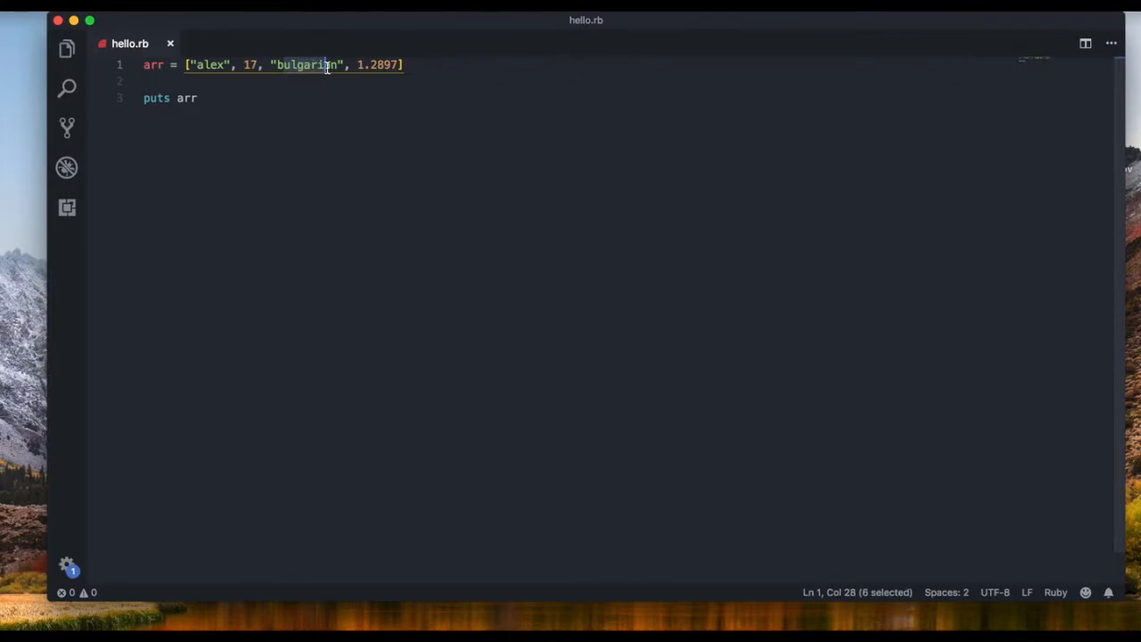
{"action": "key", "text": "shift+right"}
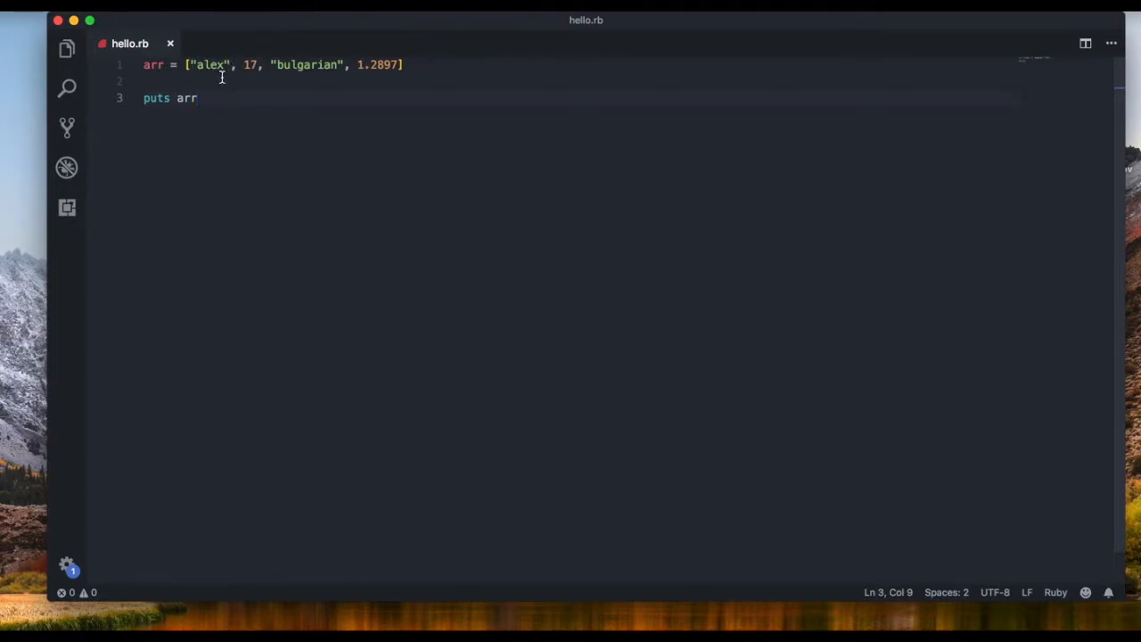
{"action": "type", "text": "[]"}
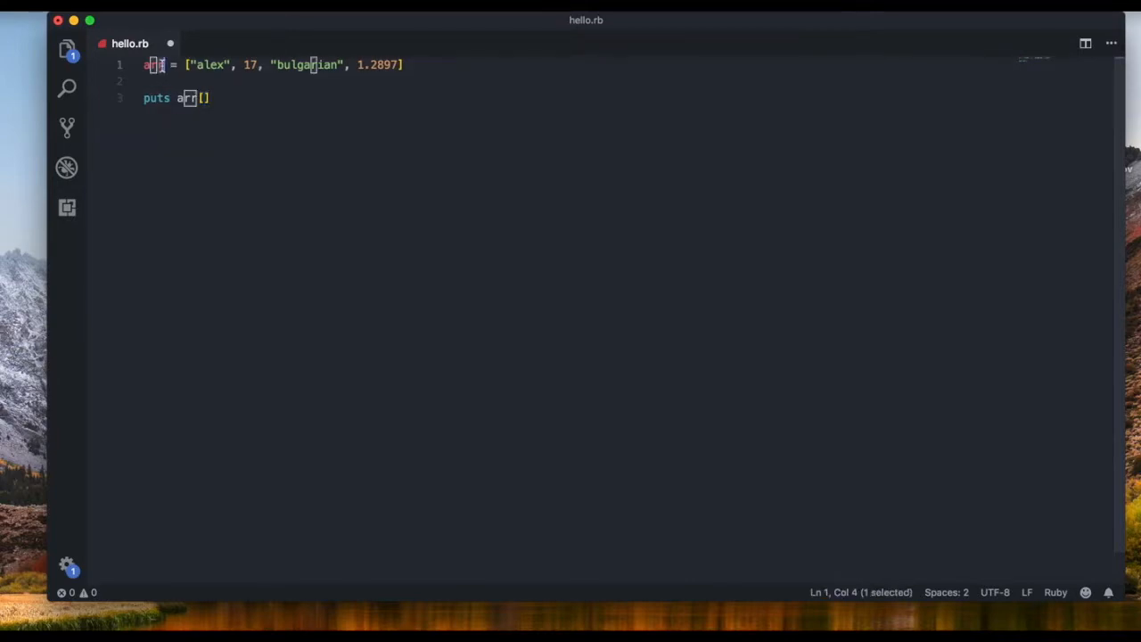
Step: Print arr[0] and run ruby hello.rb in Terminal, outputting alex
{"action": "left_click", "coordinate": [207, 98]}
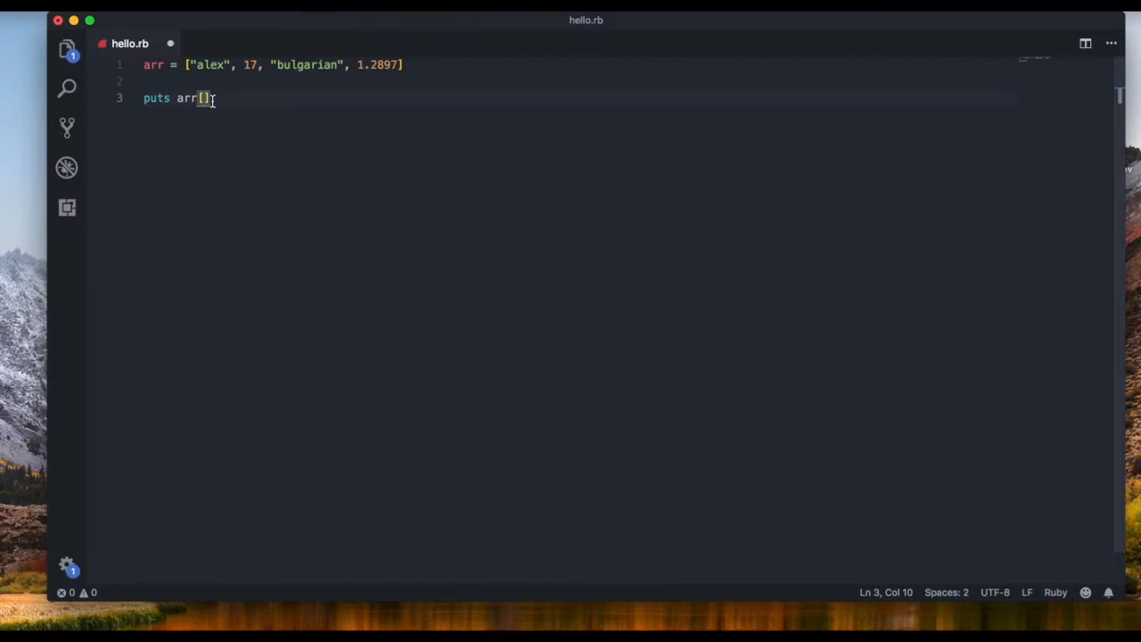
{"action": "mouse_move", "coordinate": [203, 98]}
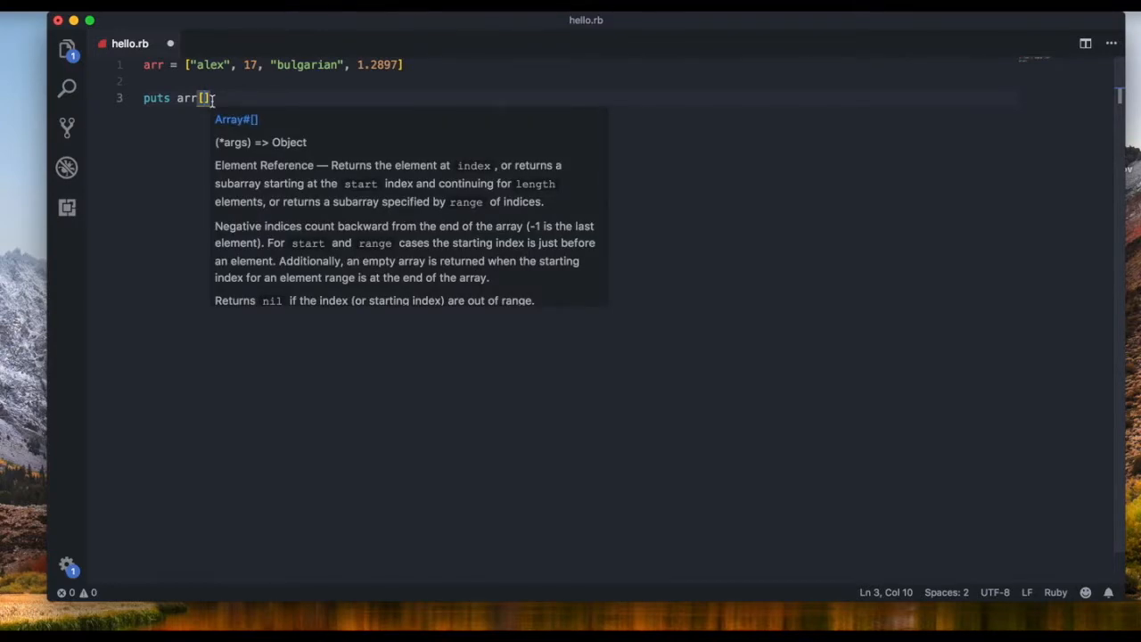
{"action": "type", "text": "0"}
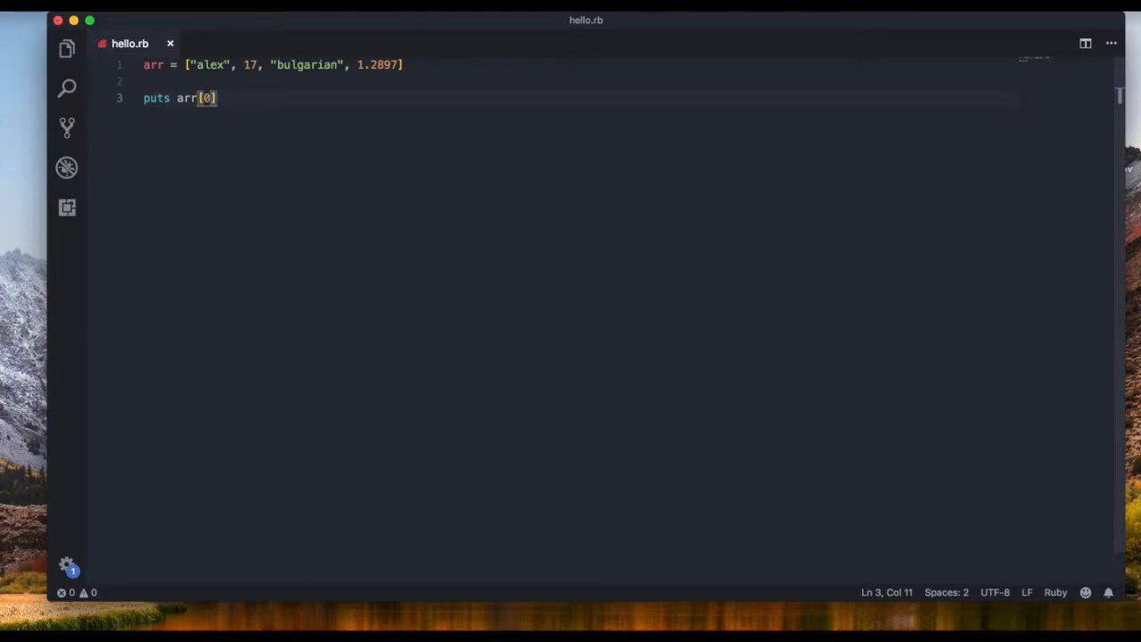
{"action": "left_click", "coordinate": [820, 606]}
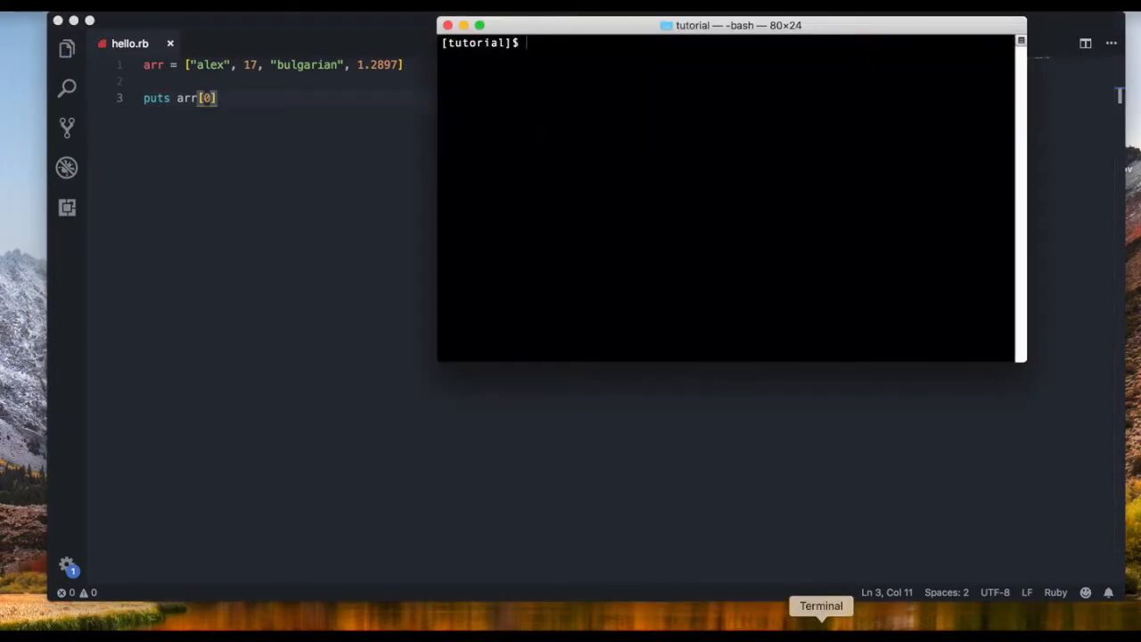
{"action": "type", "text": "ruby hello.rb"}
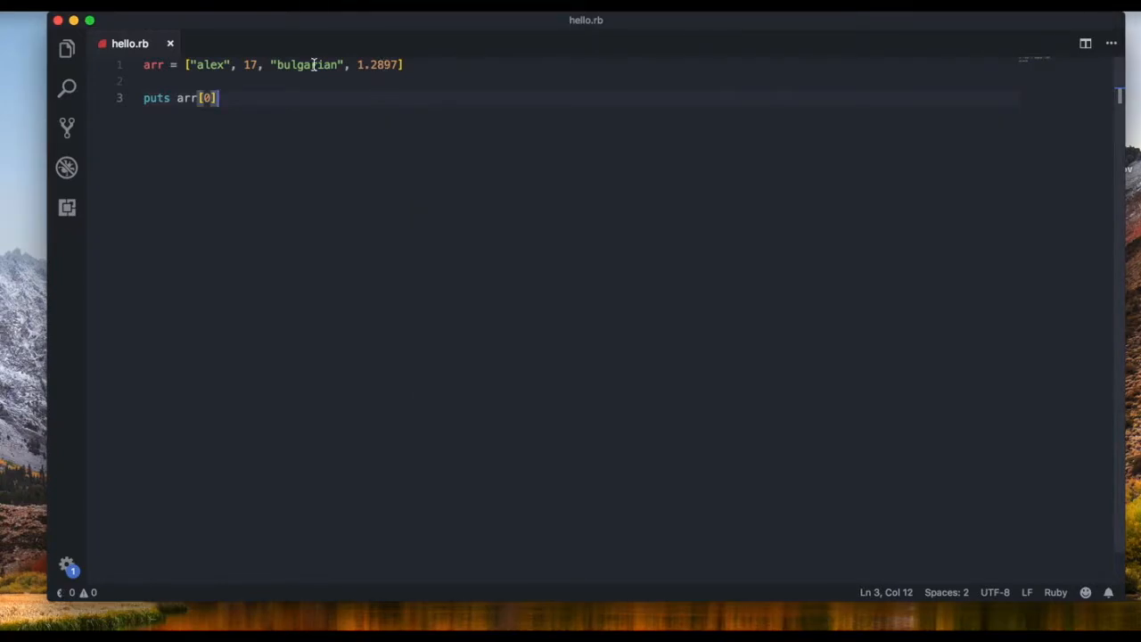
Step: Change the index to 1, then 3, then 4, running after each and saving with arr[4]
{"action": "key", "text": "Backspace"}
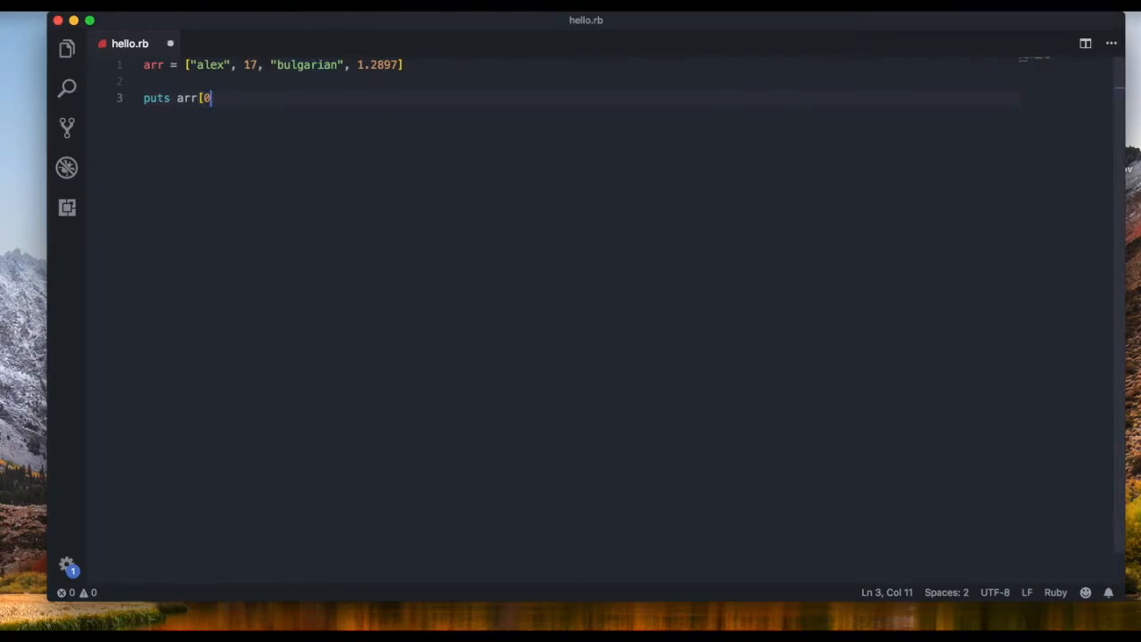
{"action": "type", "text": "1]"}
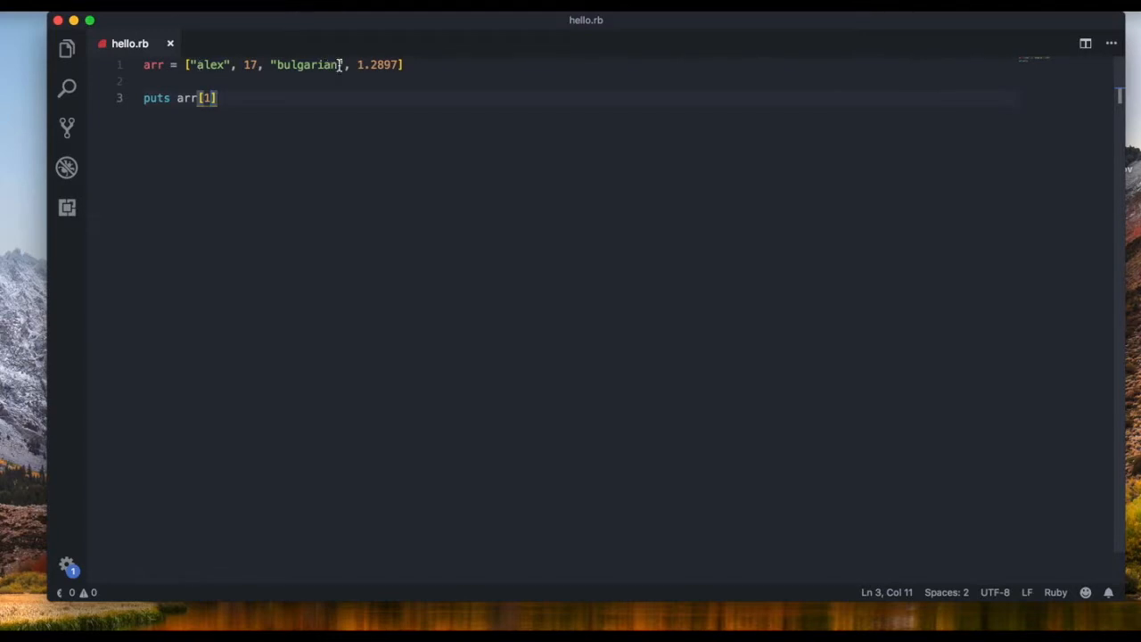
{"action": "key", "text": "Backspace"}
{"action": "type", "text": "3"}
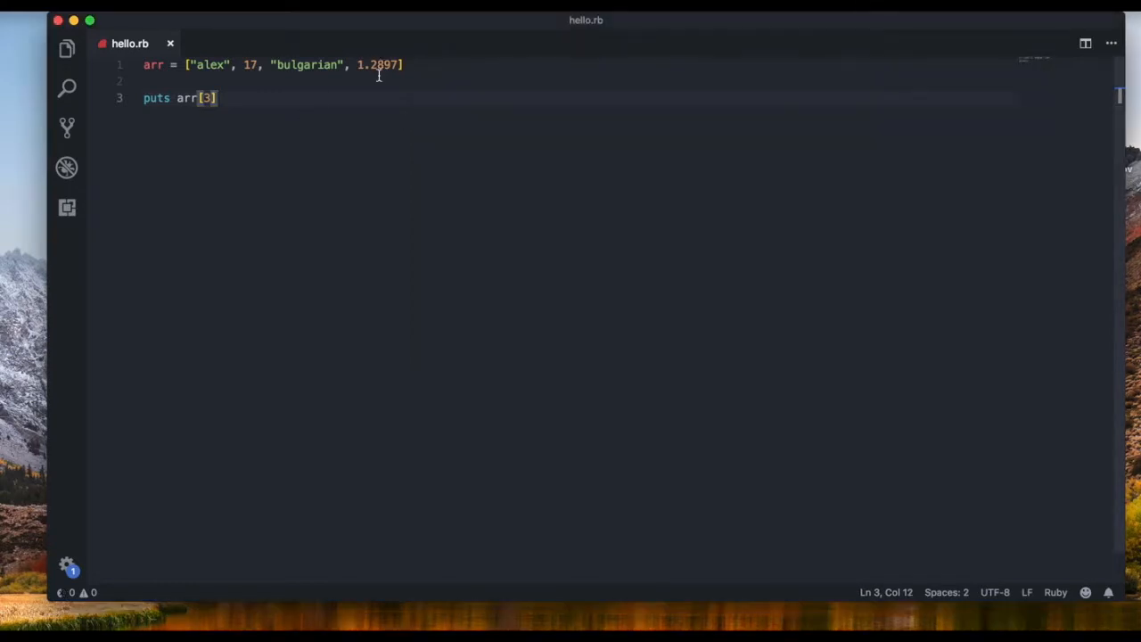
{"action": "key", "text": "Backspace"}
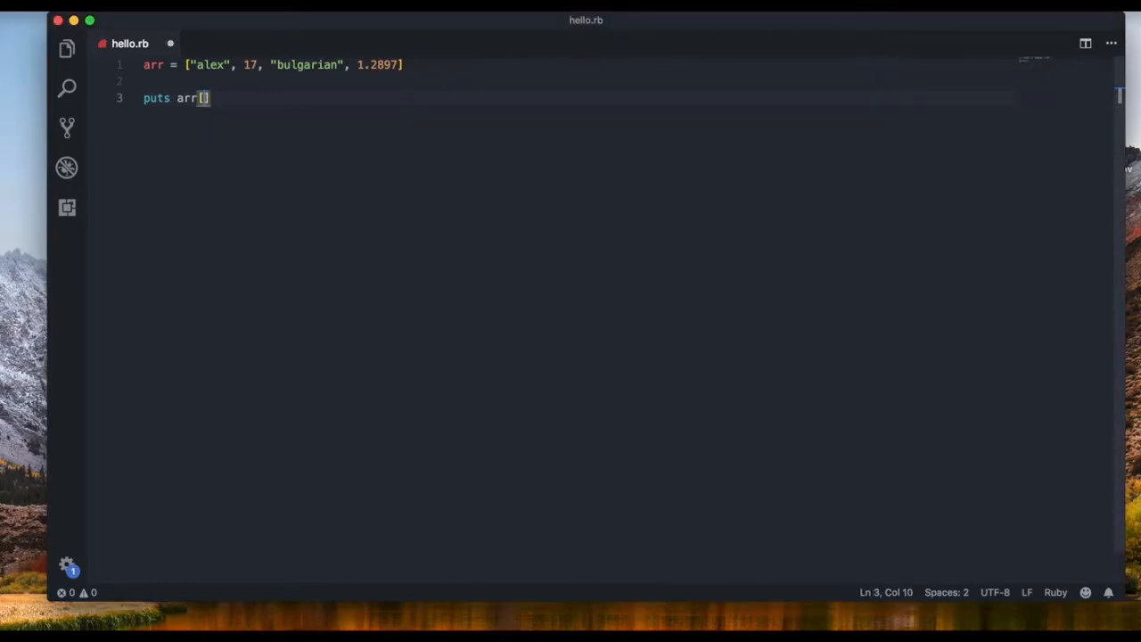
{"action": "type", "text": "4"}
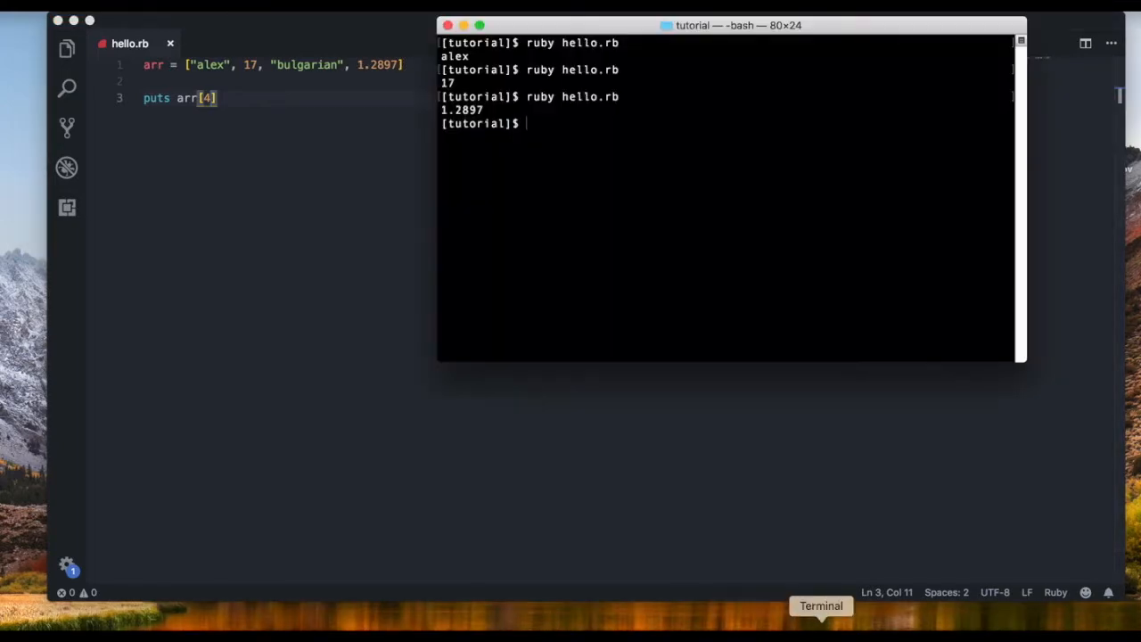
{"action": "key", "text": "Return"}
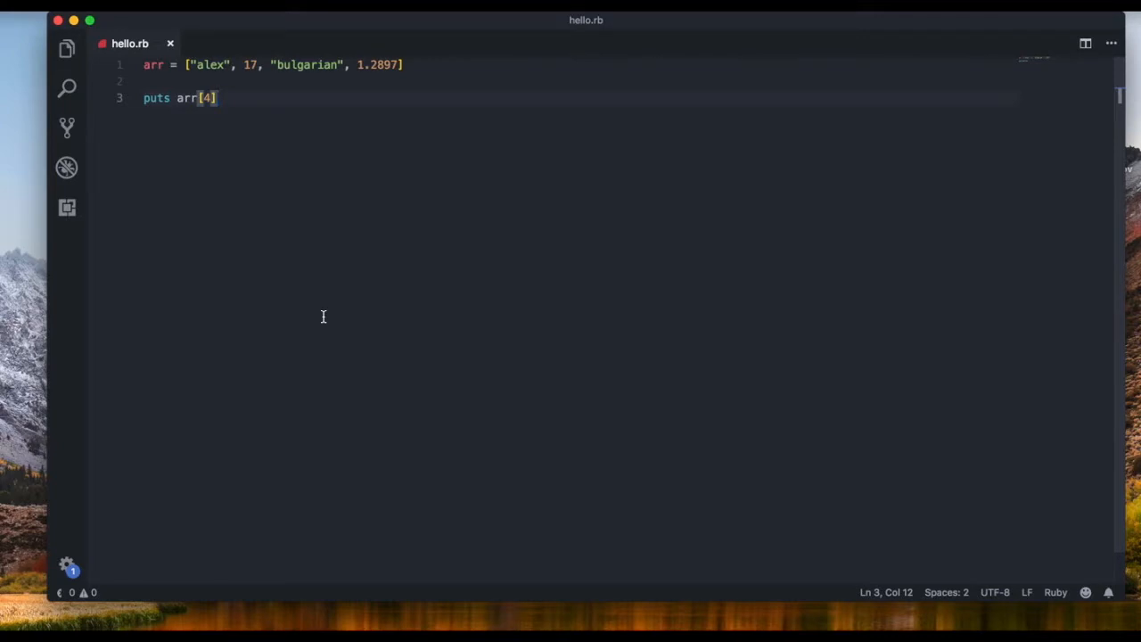
{"action": "mouse_move", "coordinate": [332, 178]}
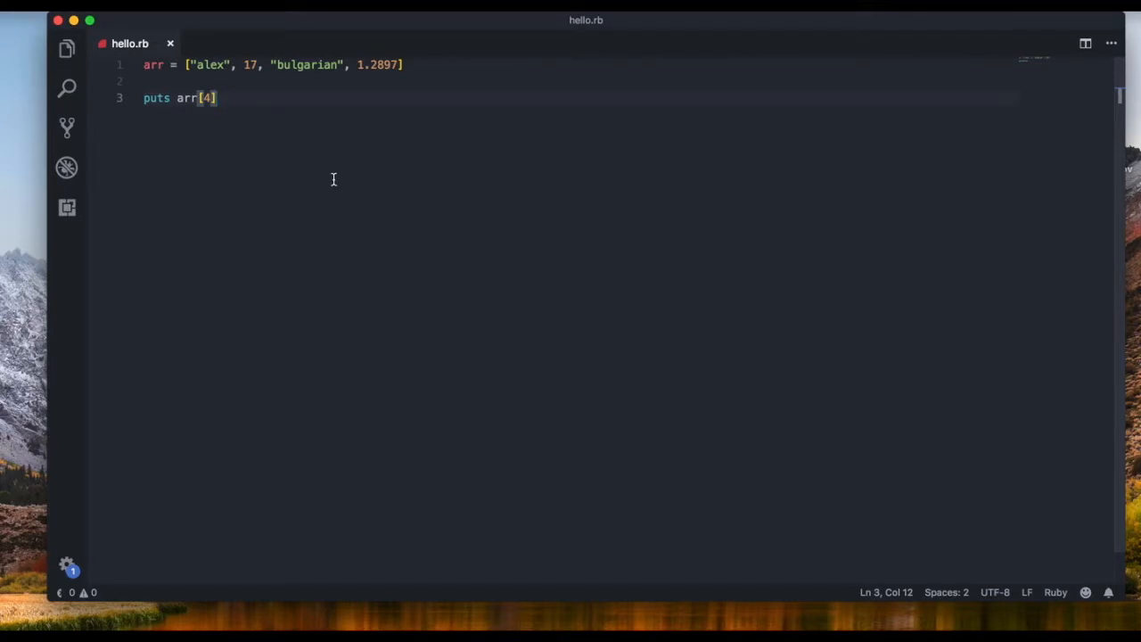
{"action": "mouse_move", "coordinate": [699, 441]}
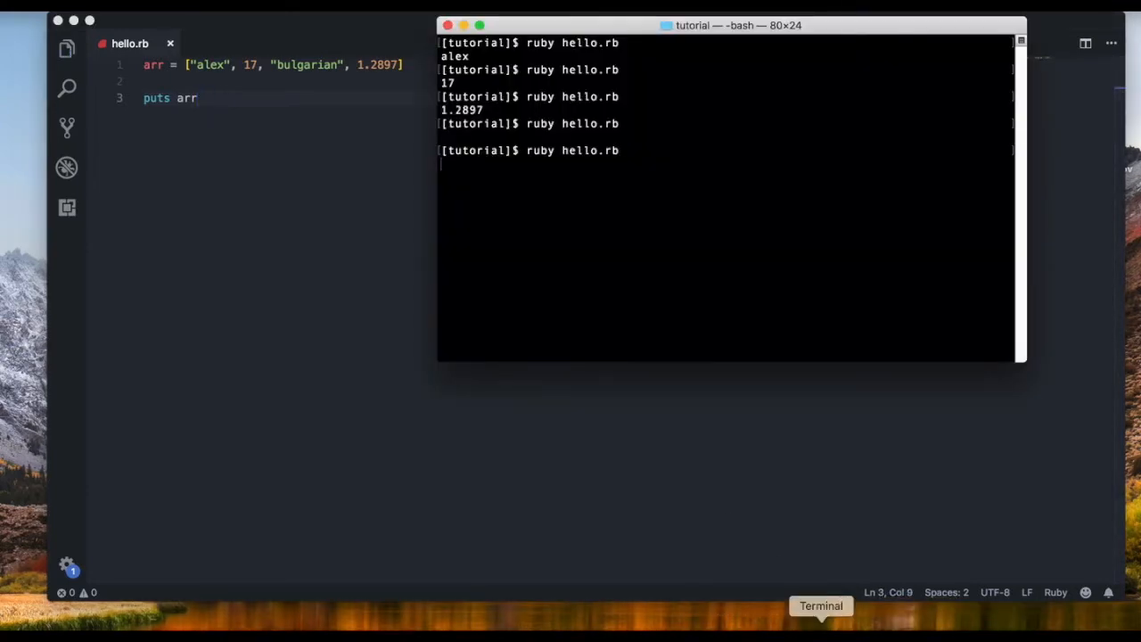
Step: Run hello.rb printing the whole array, then delete the array code leaving the file empty
{"action": "key", "text": "Return"}
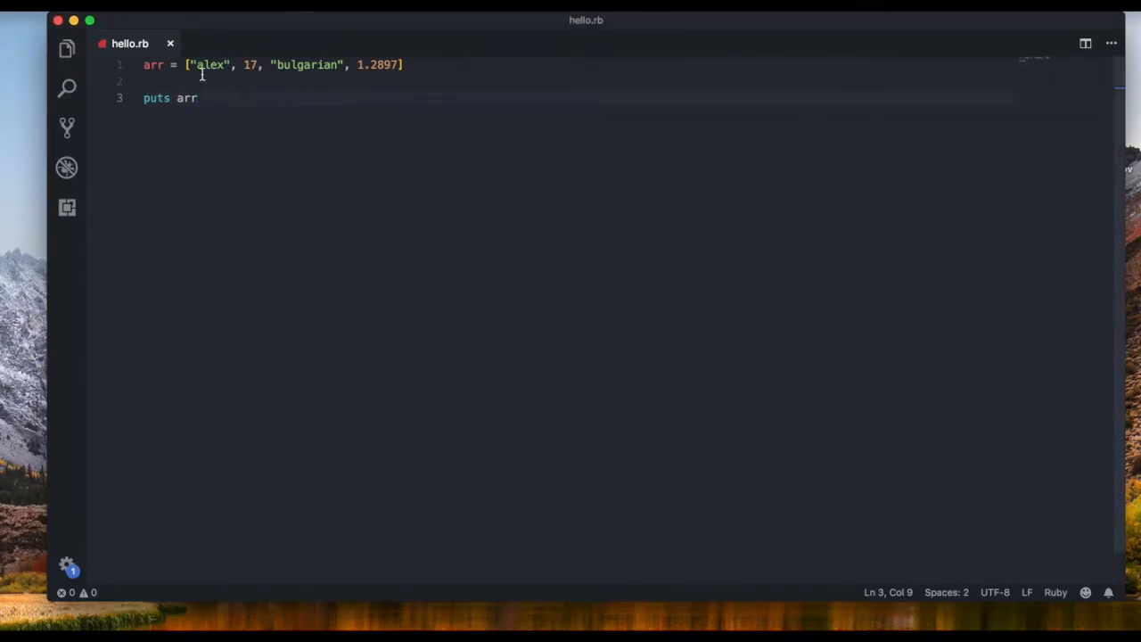
{"action": "mouse_move", "coordinate": [282, 110]}
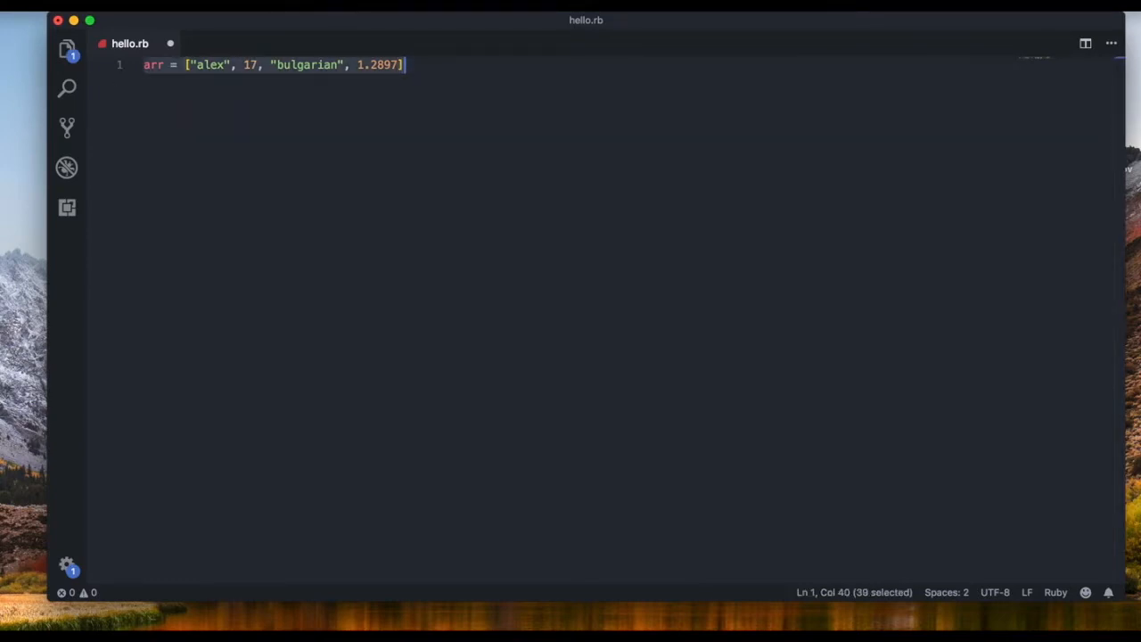
{"action": "key", "text": "Delete"}
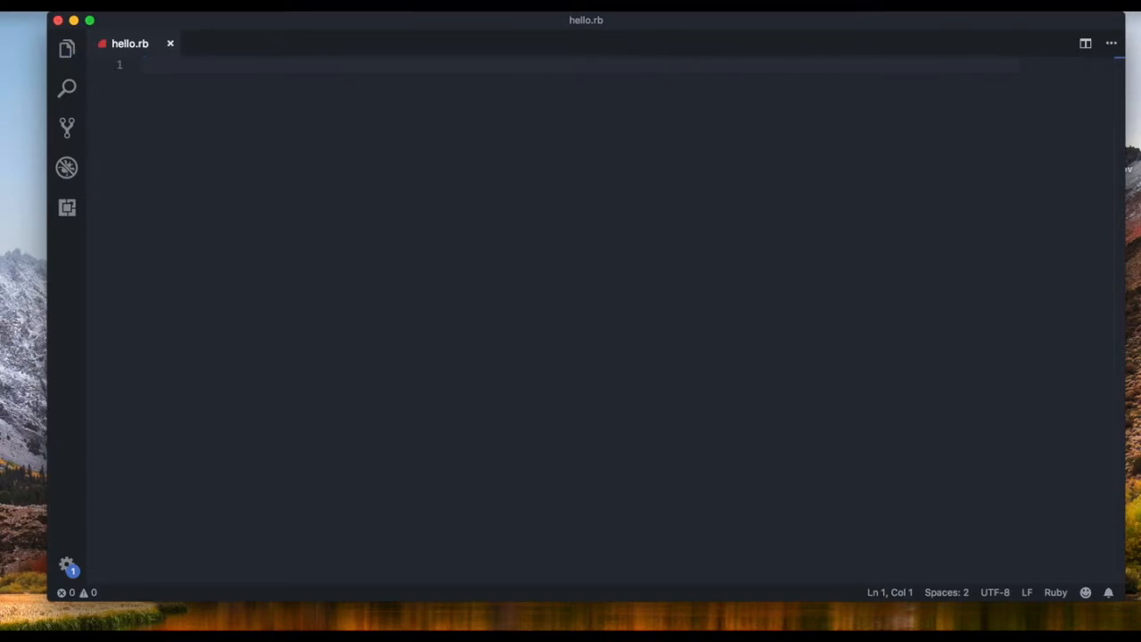
Step: Write arr = Array.new(3, "yes") on line 1 followed by puts arr on line 2
{"action": "type", "text": "arr ="}
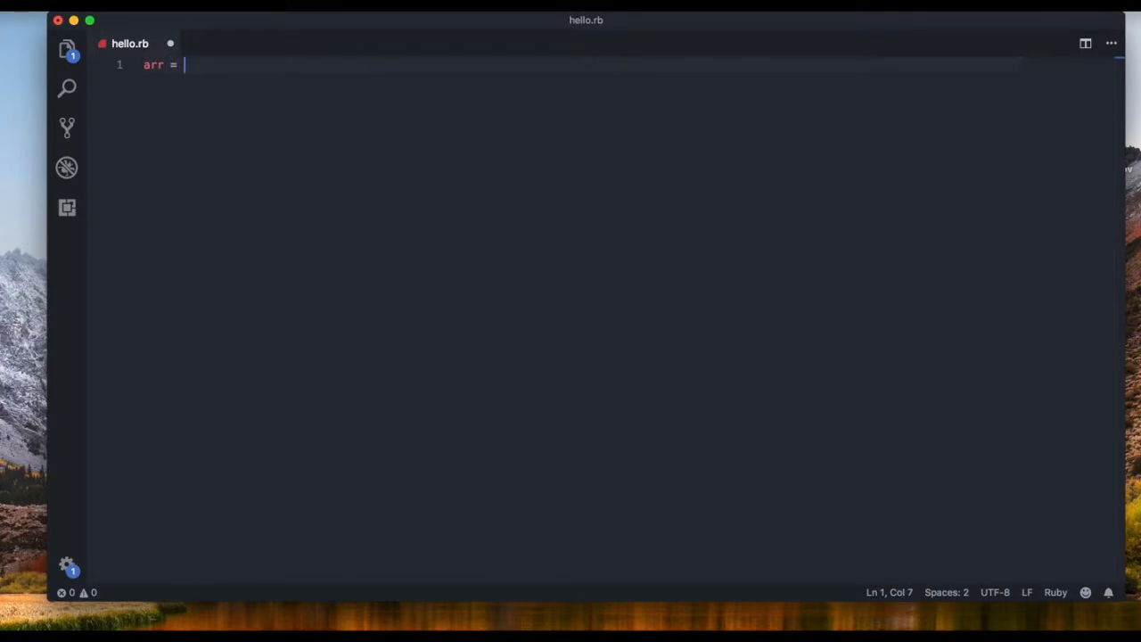
{"action": "type", "text": "A"}
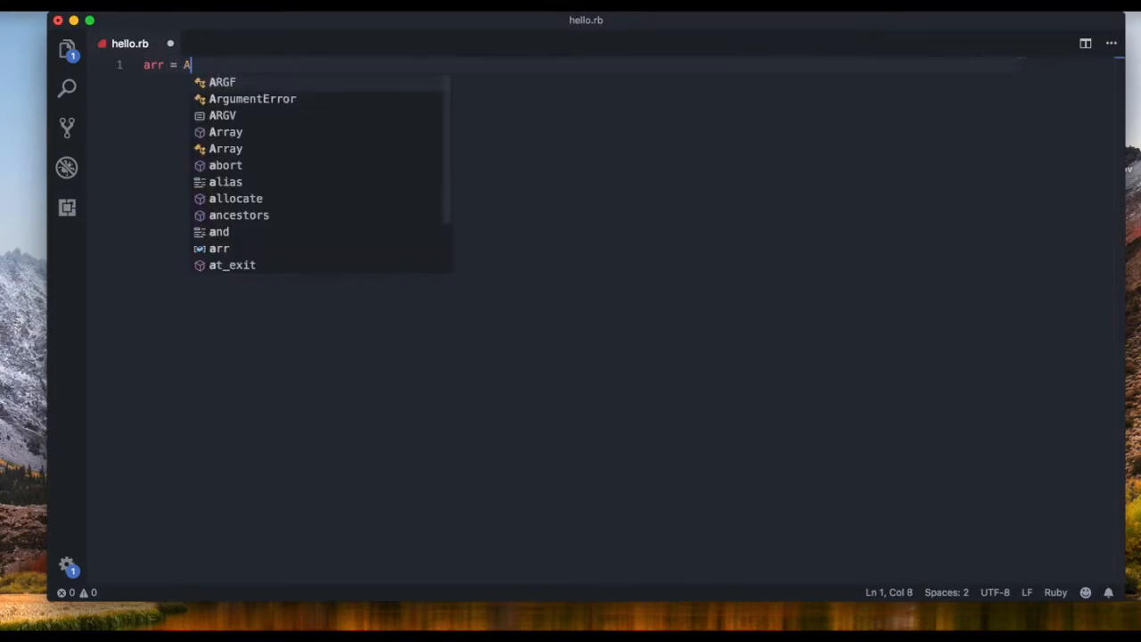
{"action": "type", "text": "rray.new("}
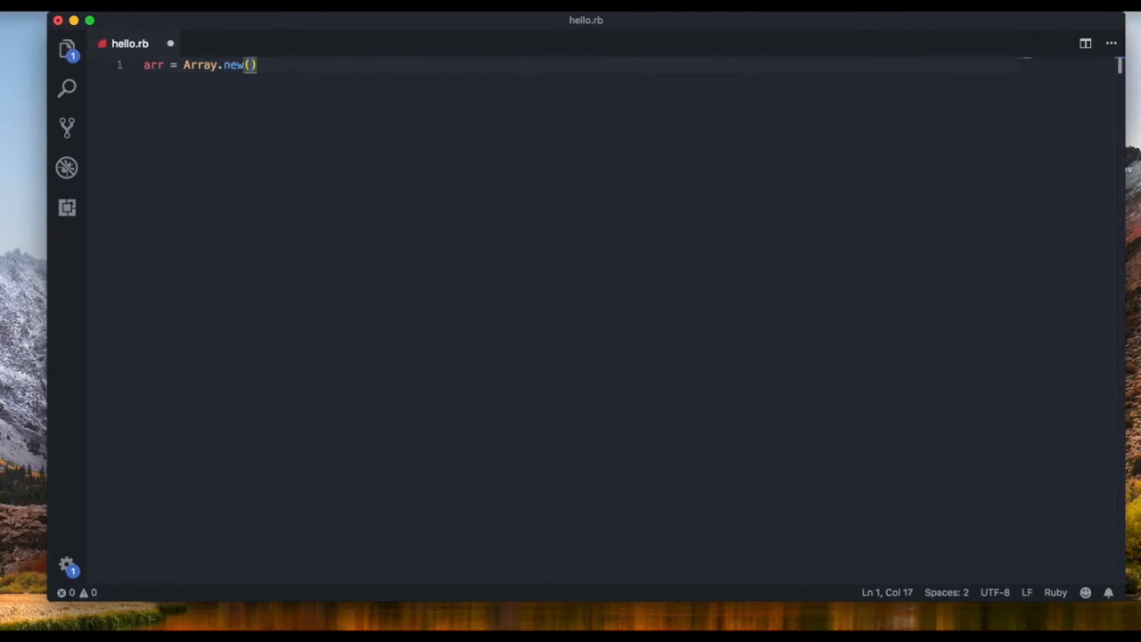
{"action": "type", "text": "3"}
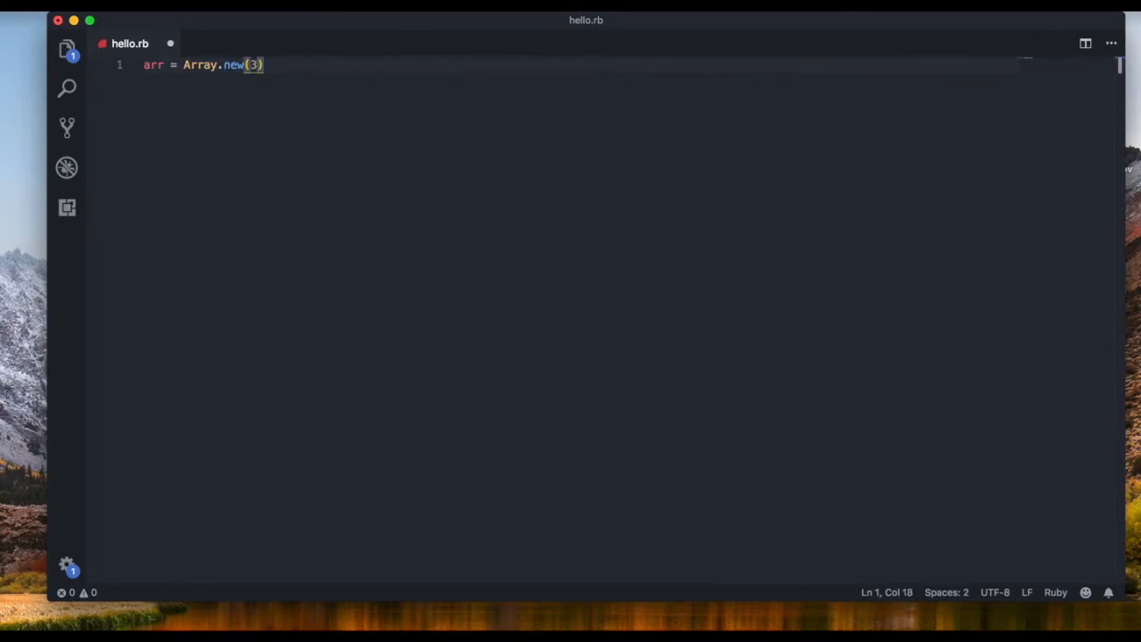
{"action": "type", "text": ", \"\""}
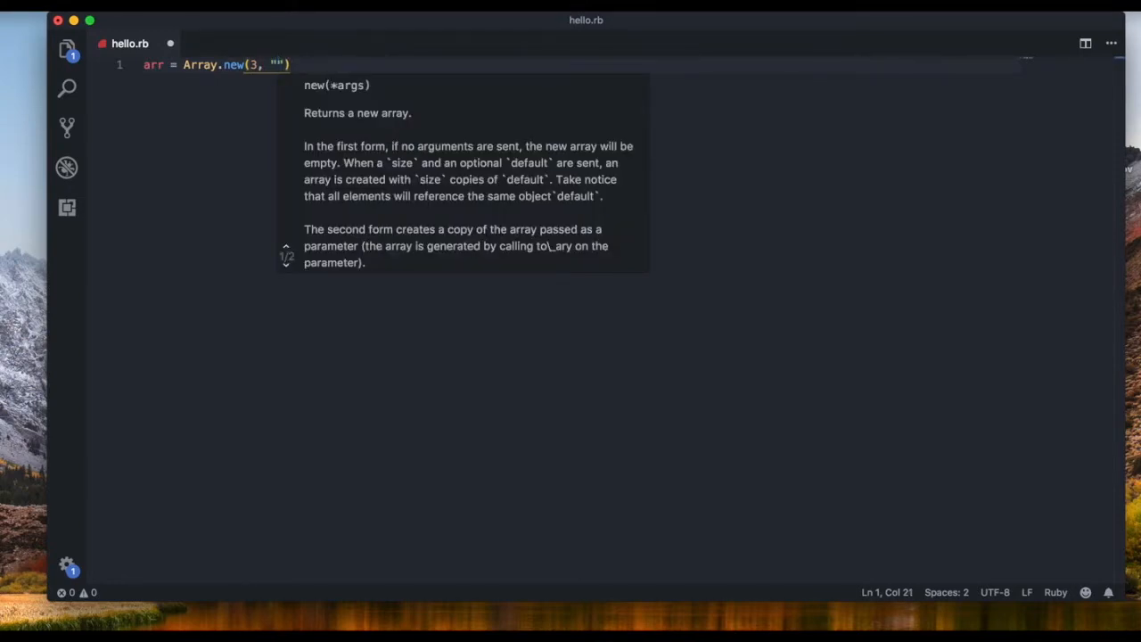
{"action": "type", "text": "yes"}
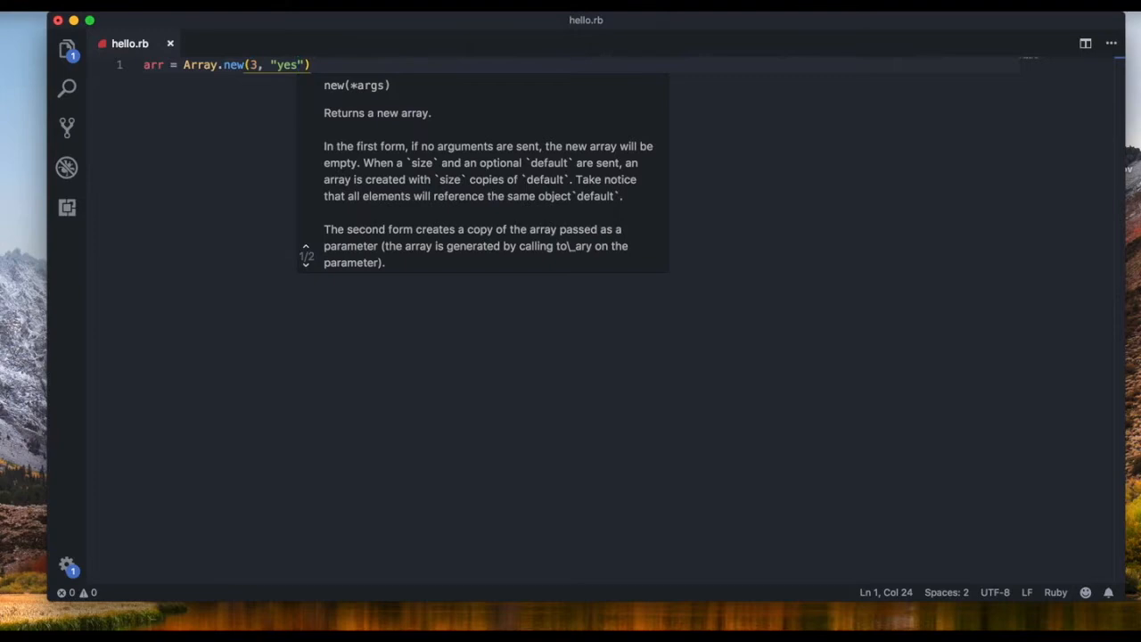
{"action": "type", "text": "puts arr"}
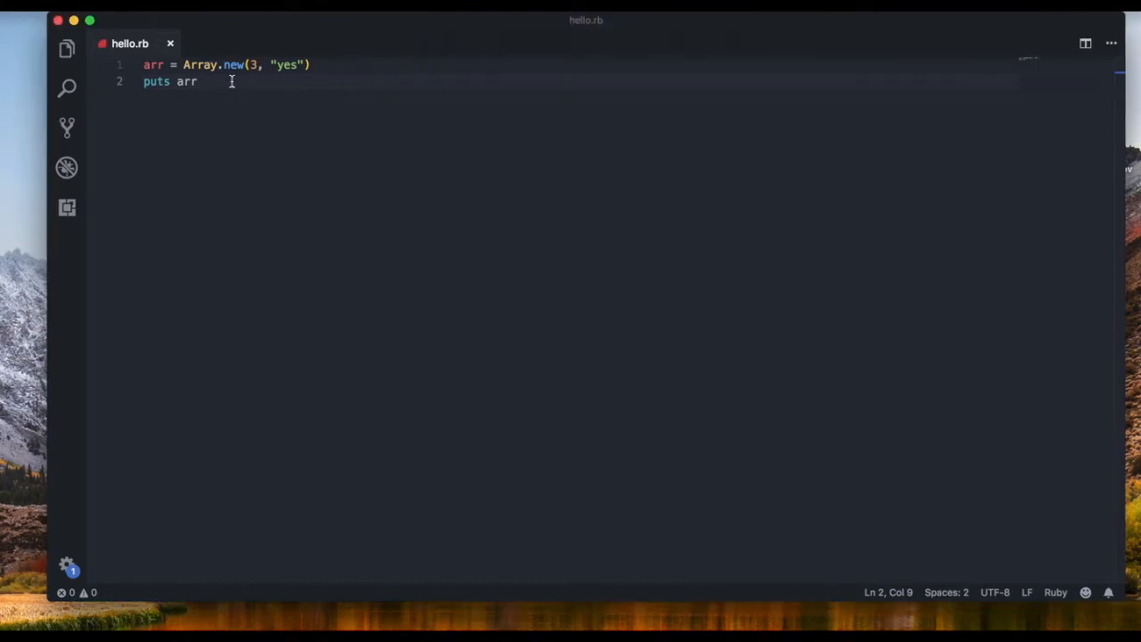
{"action": "left_click", "coordinate": [259, 64]}
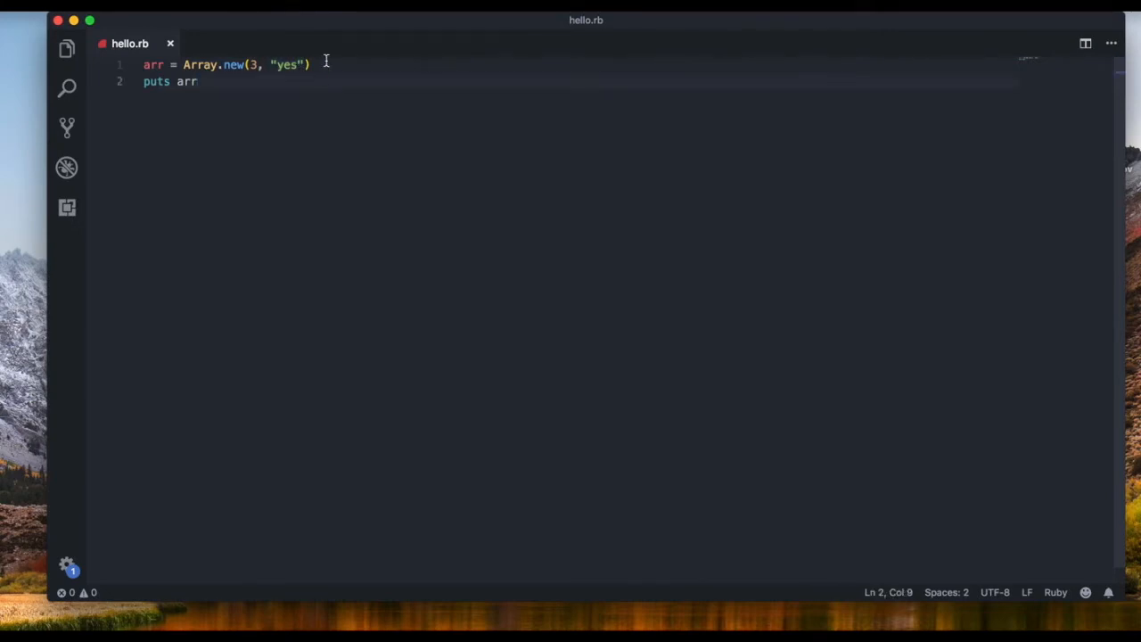
{"action": "key", "text": "Return"}
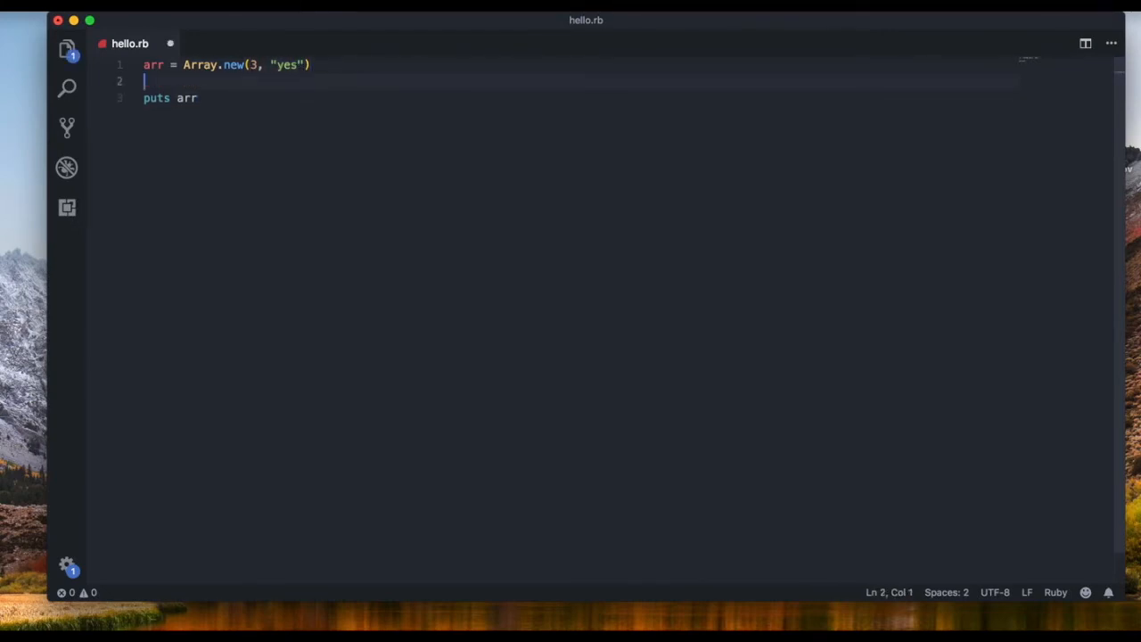
{"action": "type", "text": "arr[]"}
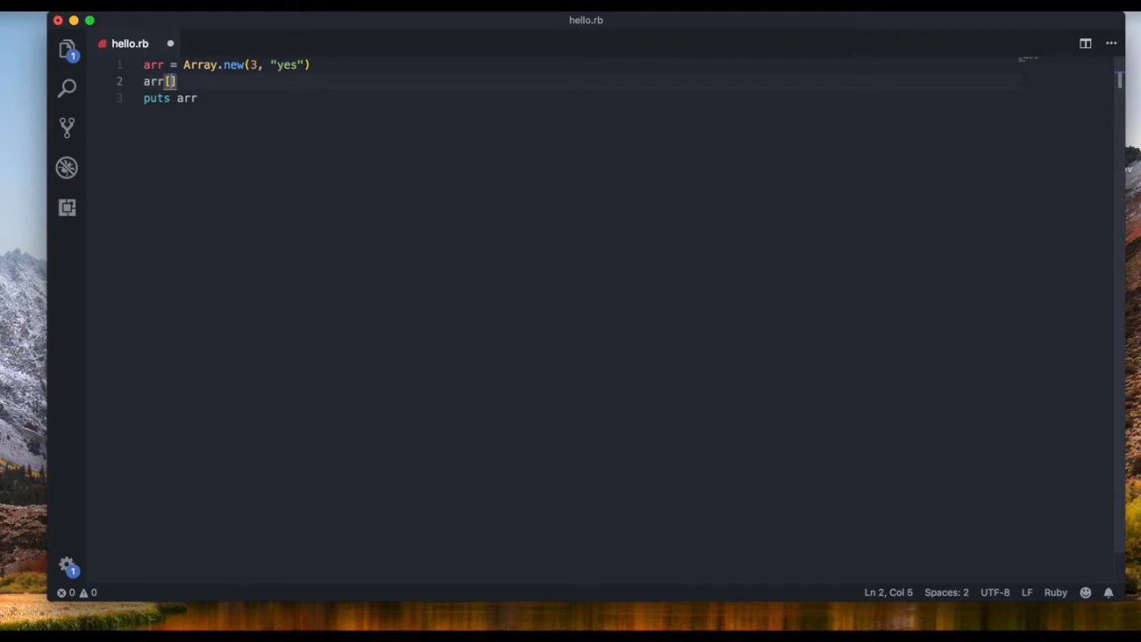
{"action": "type", "text": "2"}
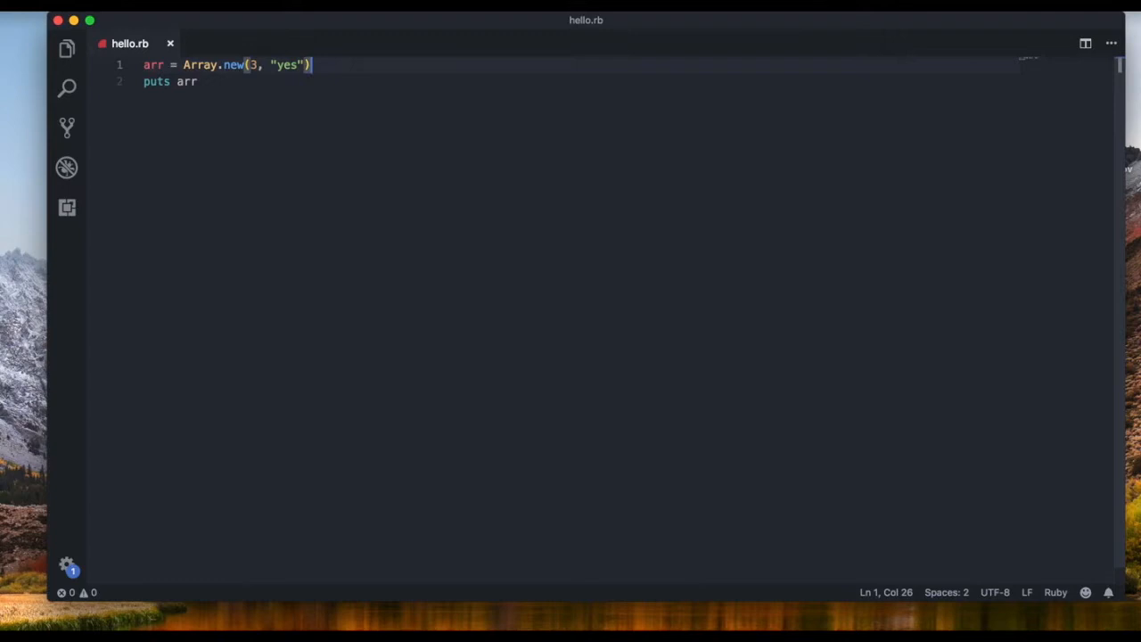
Step: Replace the Array.new call with arr = [] and add arr[0] = "yes" below it
{"action": "left_click_drag", "start_coordinate": [310, 64], "coordinate": [186, 64]}
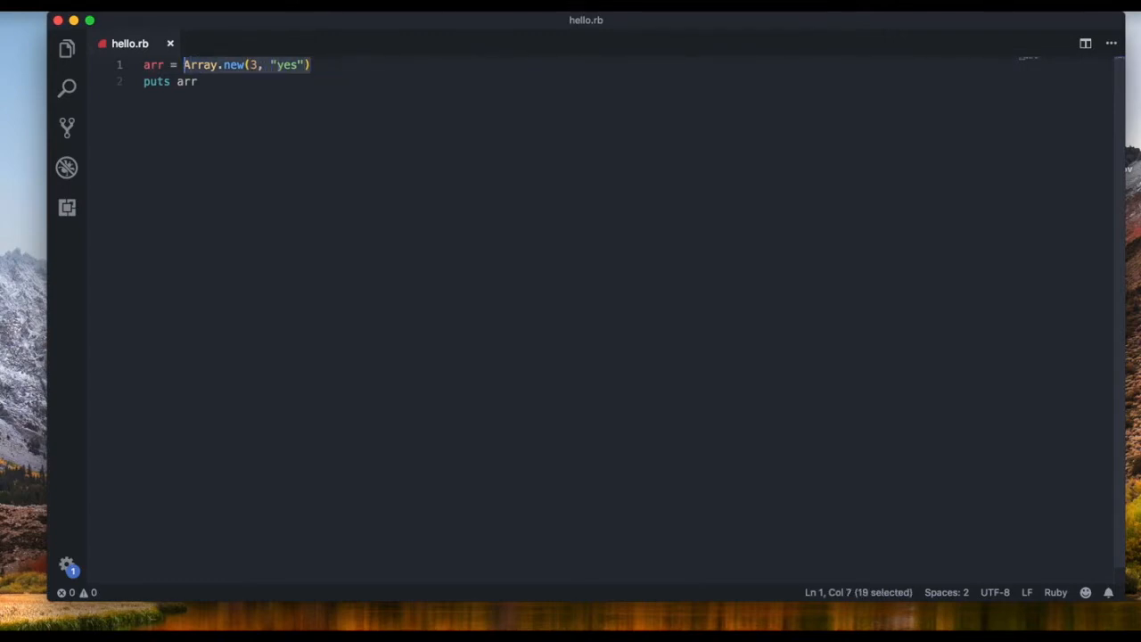
{"action": "type", "text": "[]"}
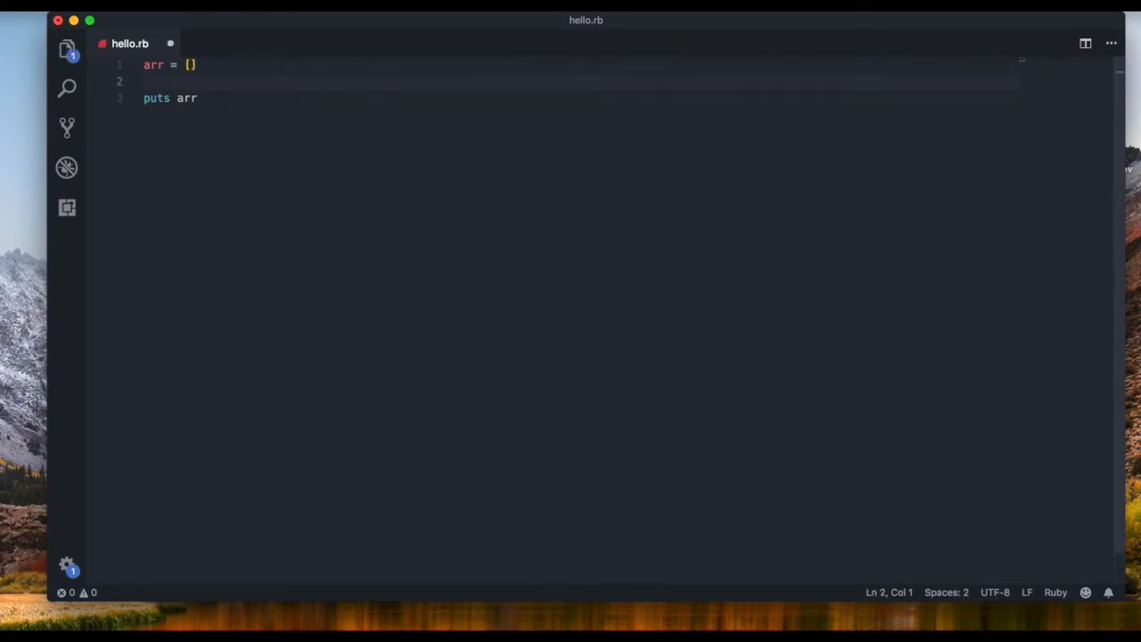
{"action": "type", "text": "arr"}
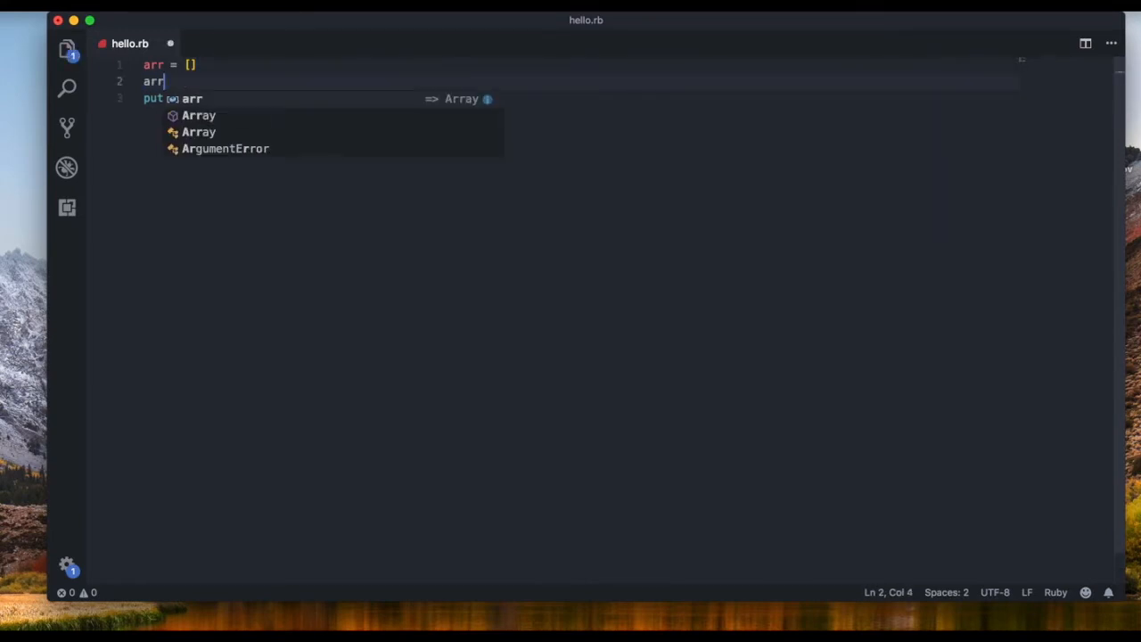
{"action": "type", "text": "[0]"}
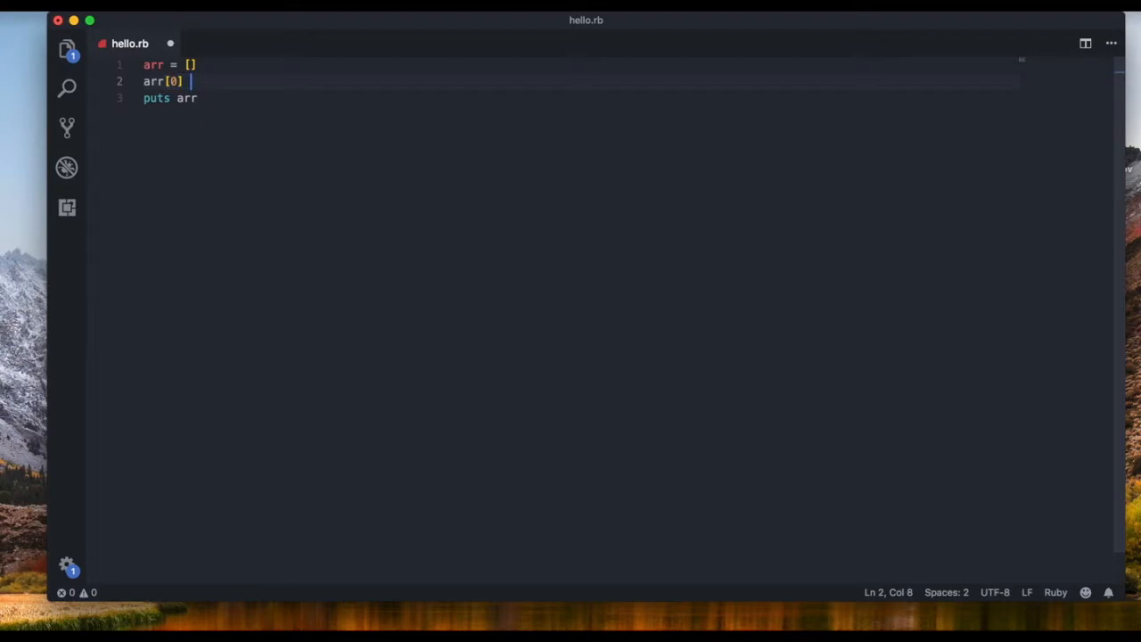
{"action": "type", "text": "= \"yes\""}
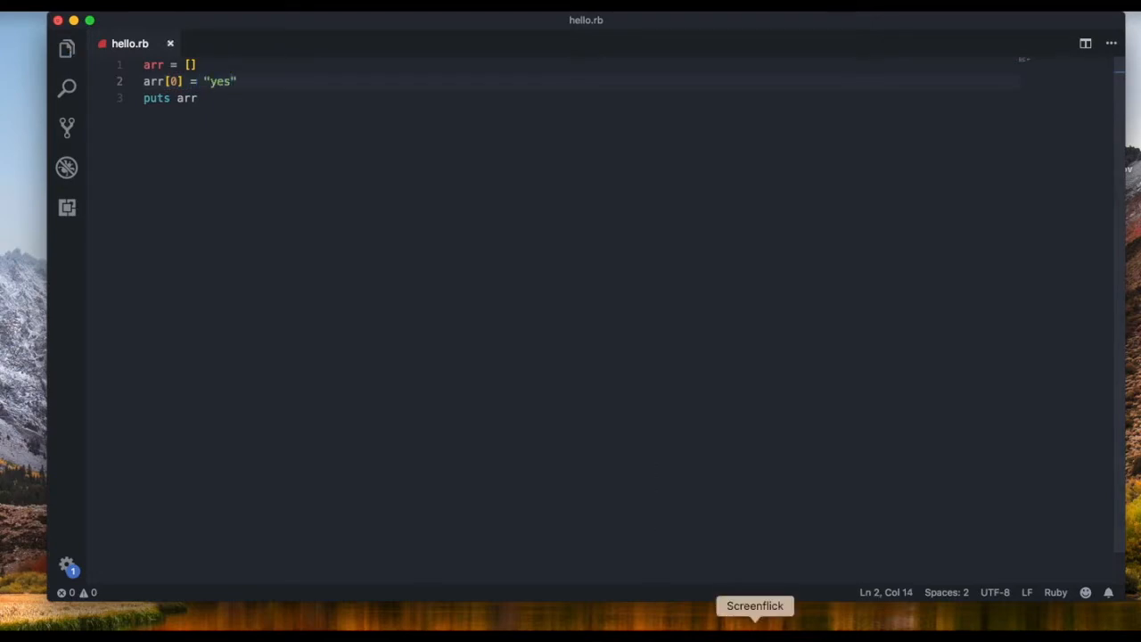
Step: Assign arr[1] = "maybe", arr[2] = "no" and arr[3] = "sometimes" on separate lines
{"action": "left_click", "coordinate": [191, 65]}
{"action": "type", "text": "arr["}
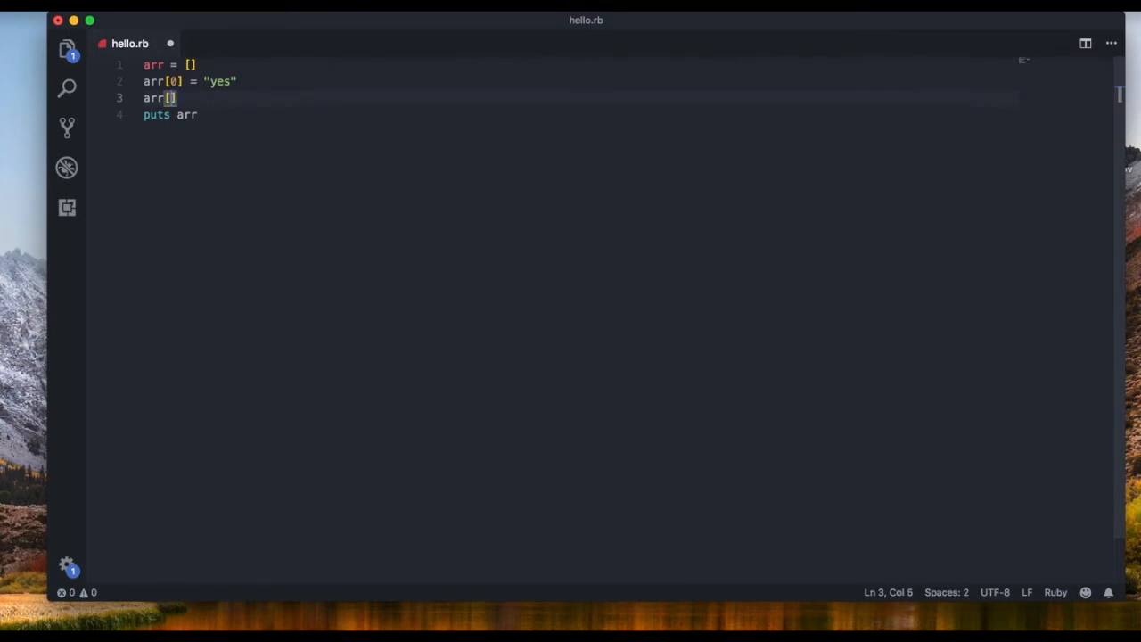
{"action": "type", "text": "1] = \"\""}
{"action": "type", "text": "arr[2"}
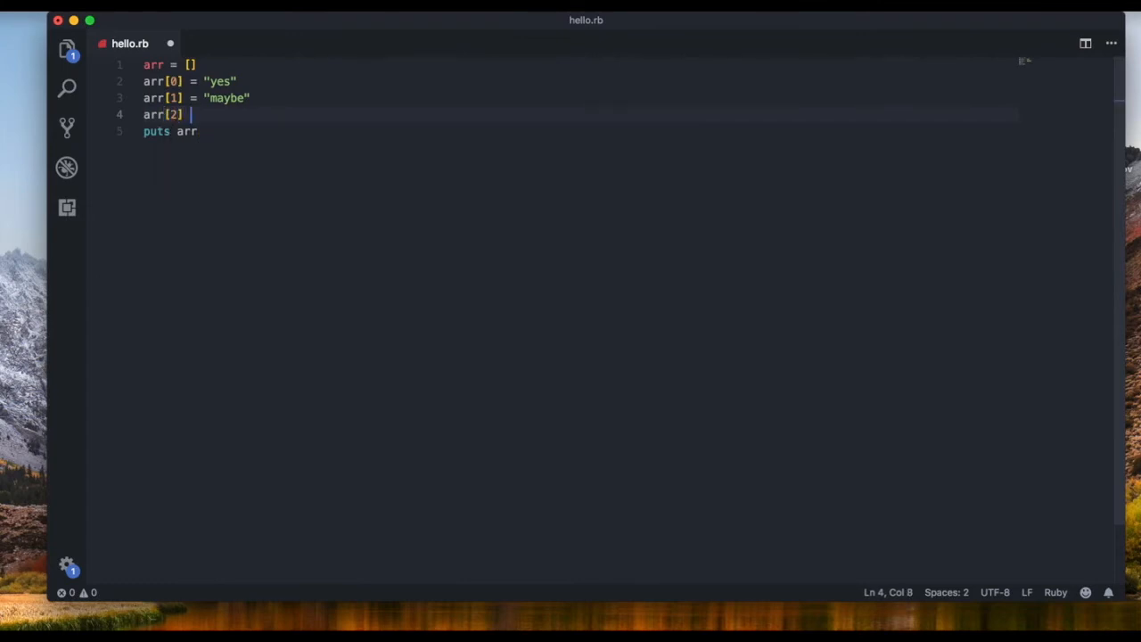
{"action": "type", "text": "= \"n\""}
{"action": "type", "text": "arr[2"}
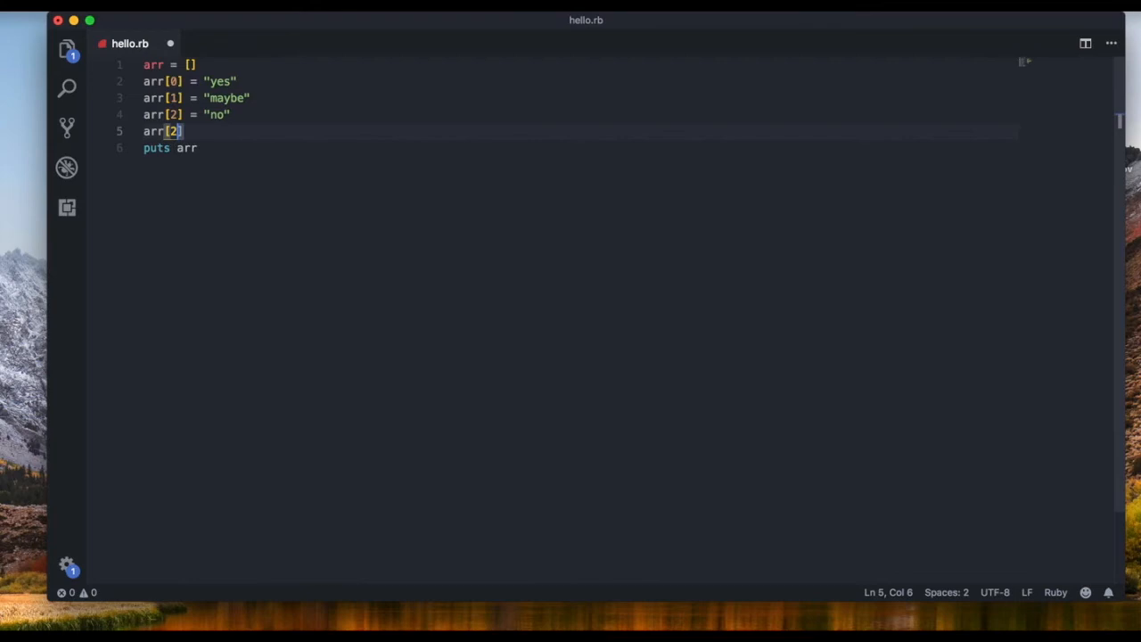
{"action": "type", "text": "3] = \"\""}
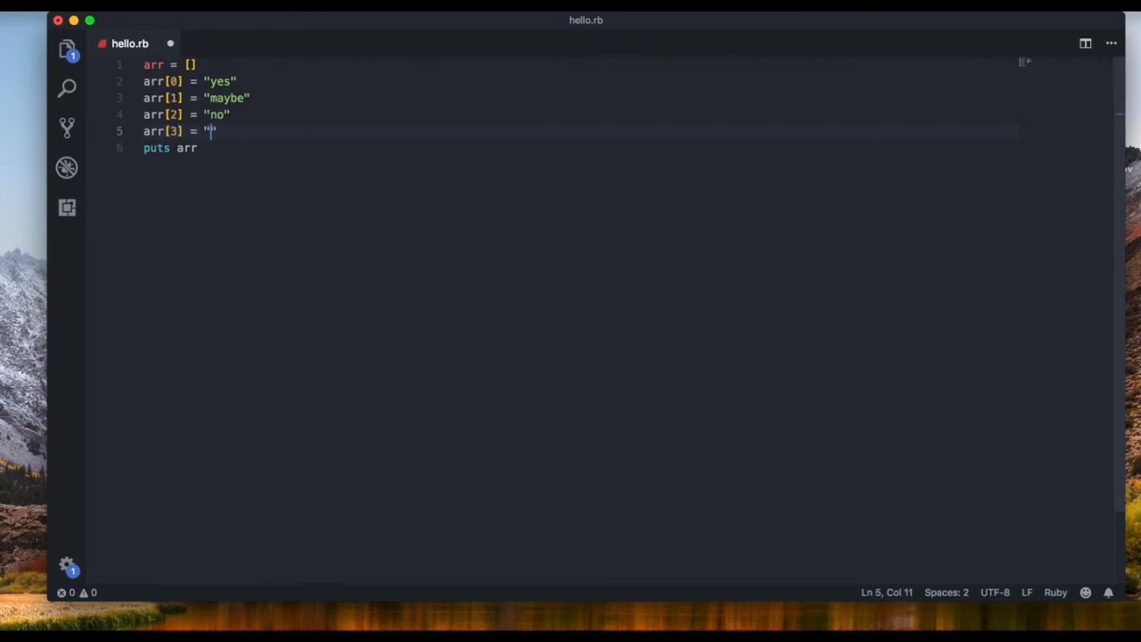
{"action": "type", "text": "sometimes"}
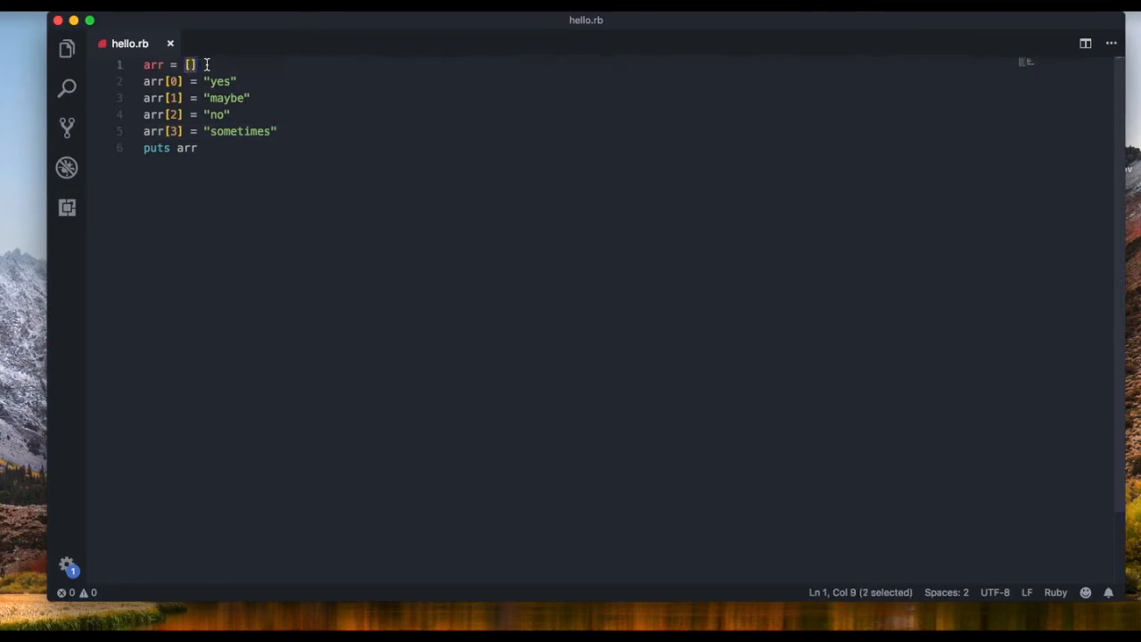
Step: Add arr[0] = "no" after the sometimes assignment and rerun ruby hello.rb
{"action": "left_click", "coordinate": [189, 64]}
{"action": "type", "text": "arrp"}
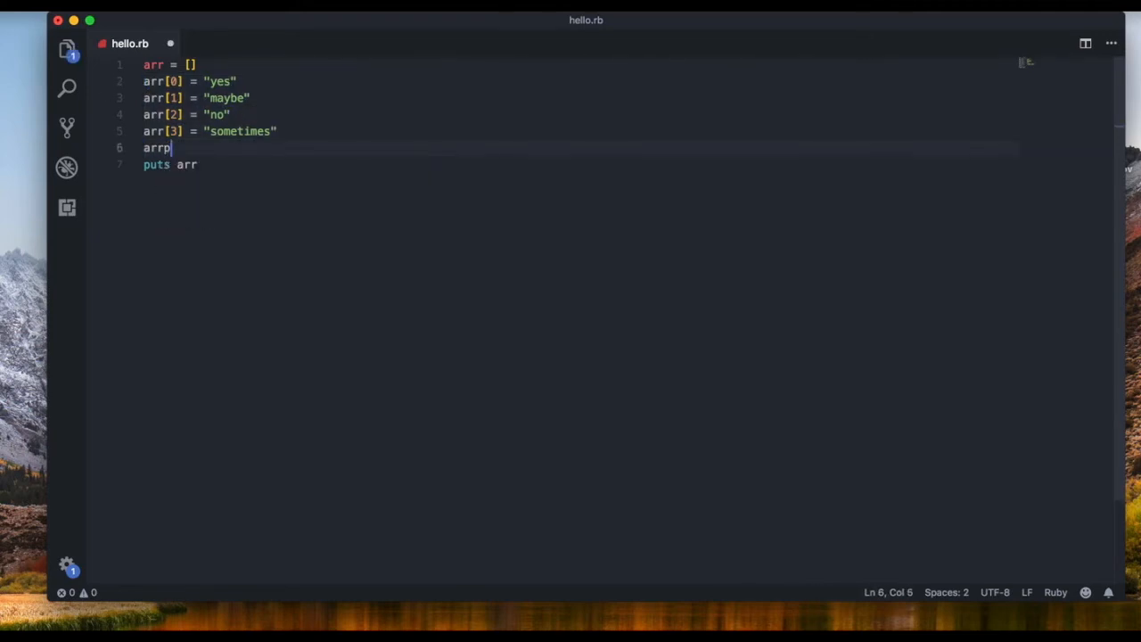
{"action": "type", "text": "[0] ="}
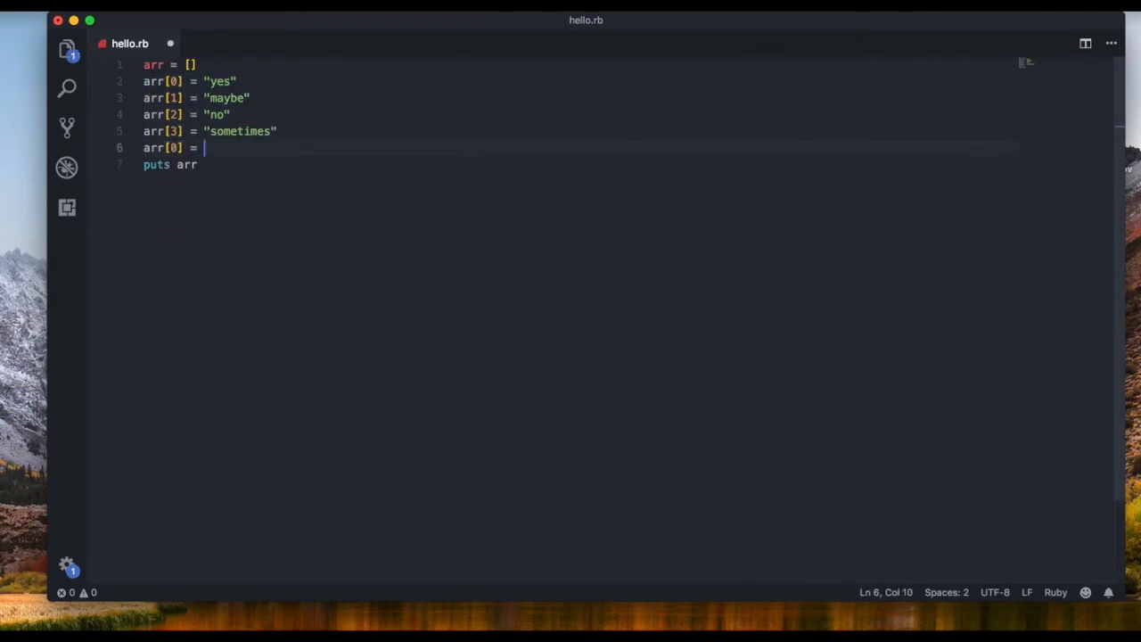
{"action": "type", "text": "\"no\""}
{"action": "type", "text": "ruby hello.rb"}
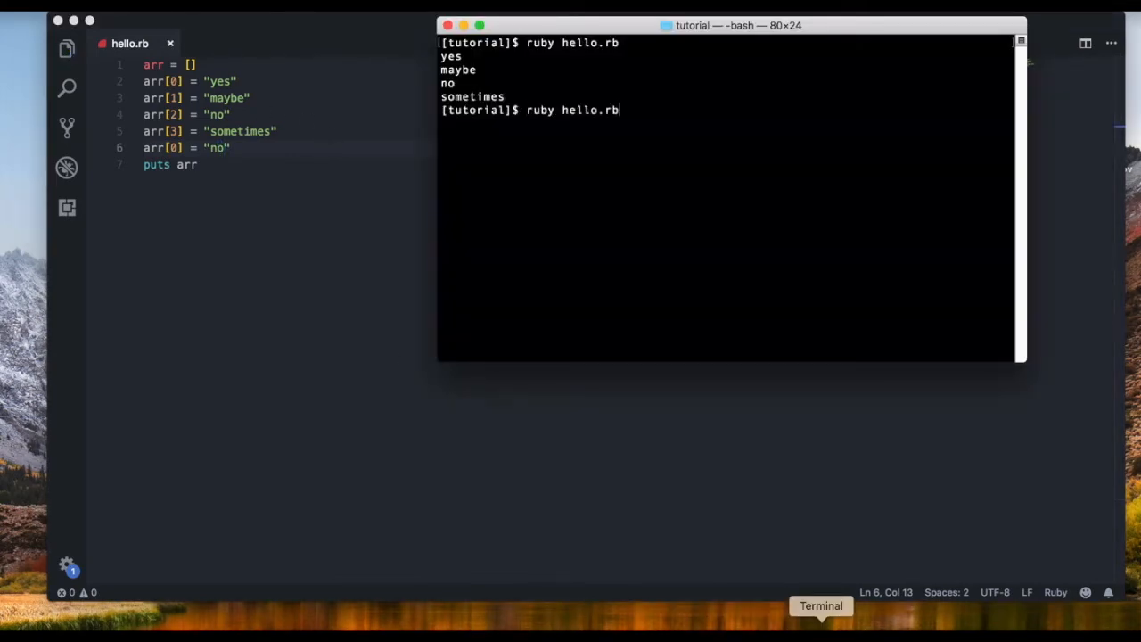
{"action": "key", "text": "Return"}
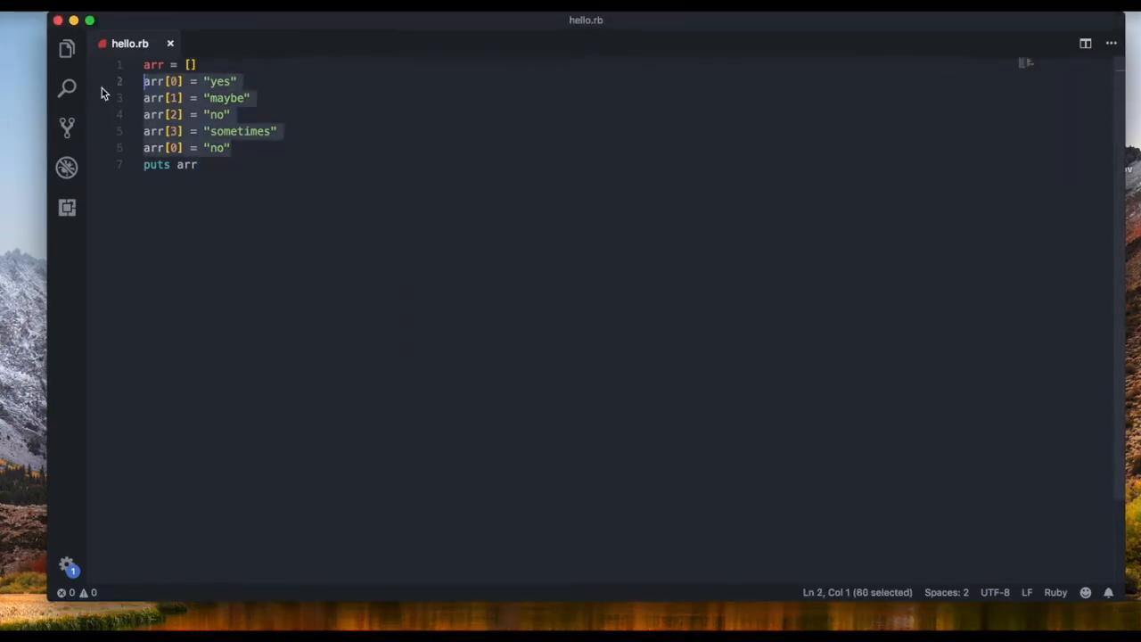
Step: Delete the index assignments and write arr = Array.new(3, "yes") above puts arr
{"action": "key", "text": "Delete"}
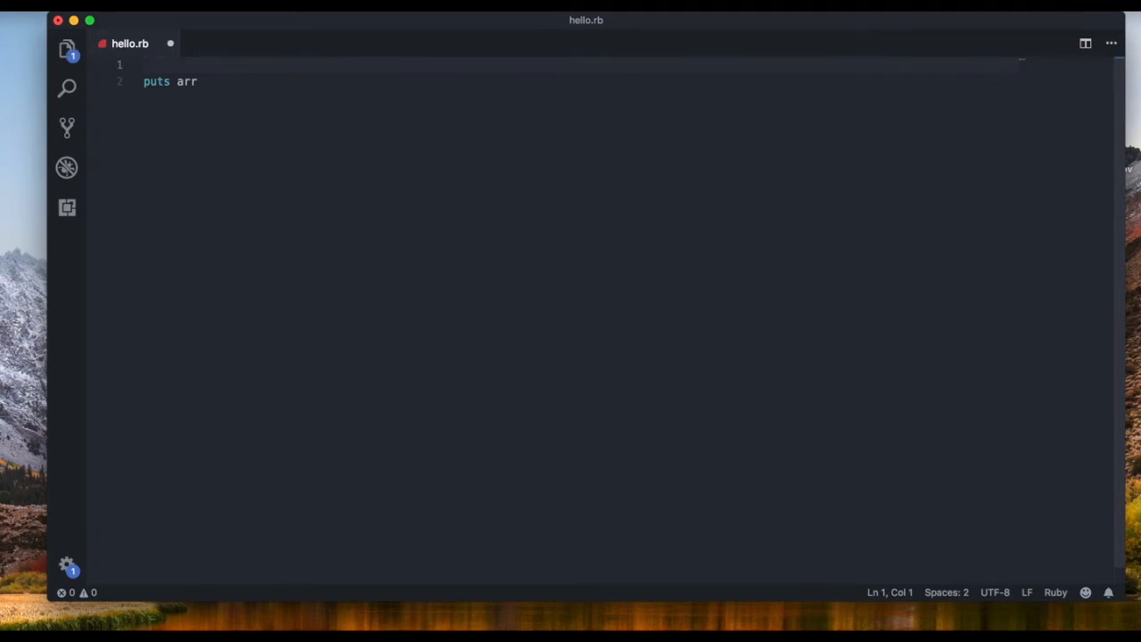
{"action": "type", "text": "arr ="}
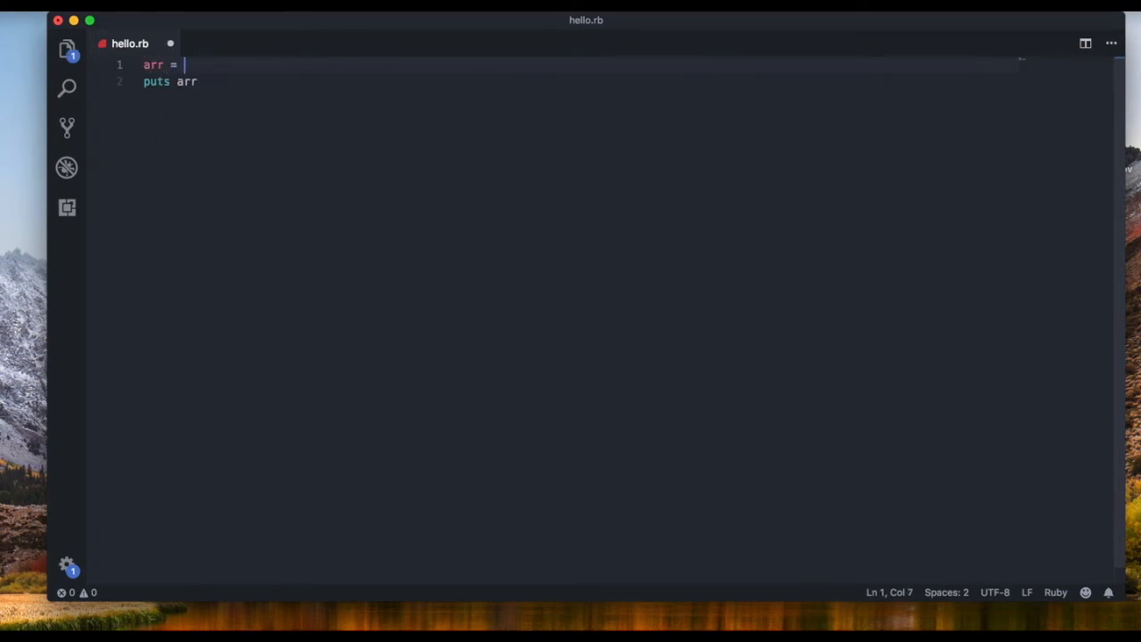
{"action": "type", "text": "Arra.new("}
{"action": "type", "text": "arr[0"}
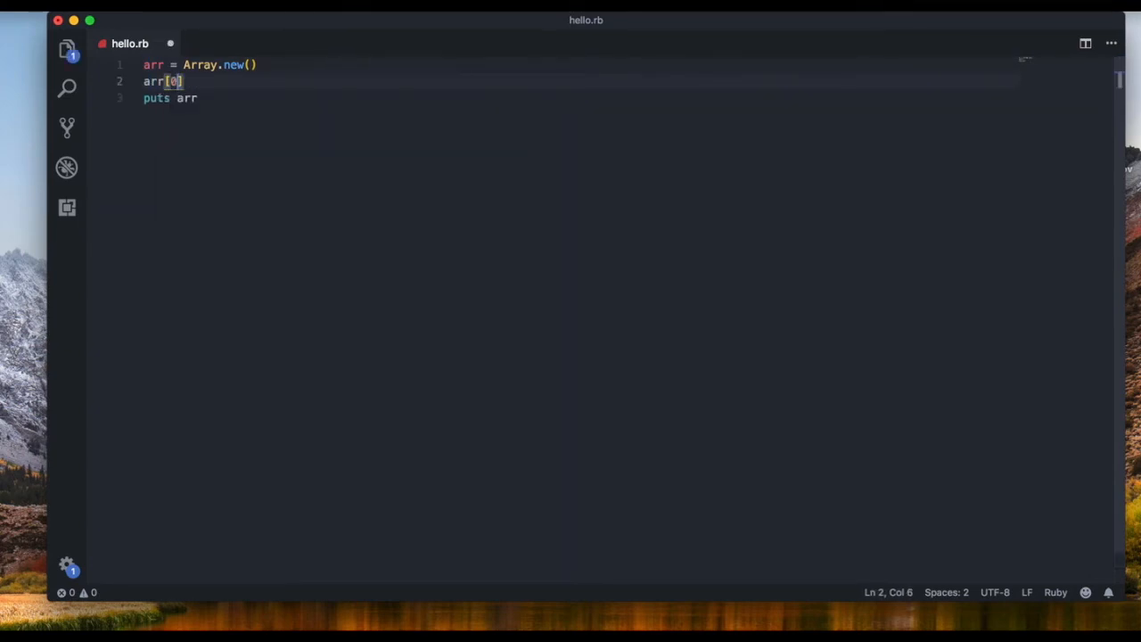
{"action": "type", "text": "= \"\""}
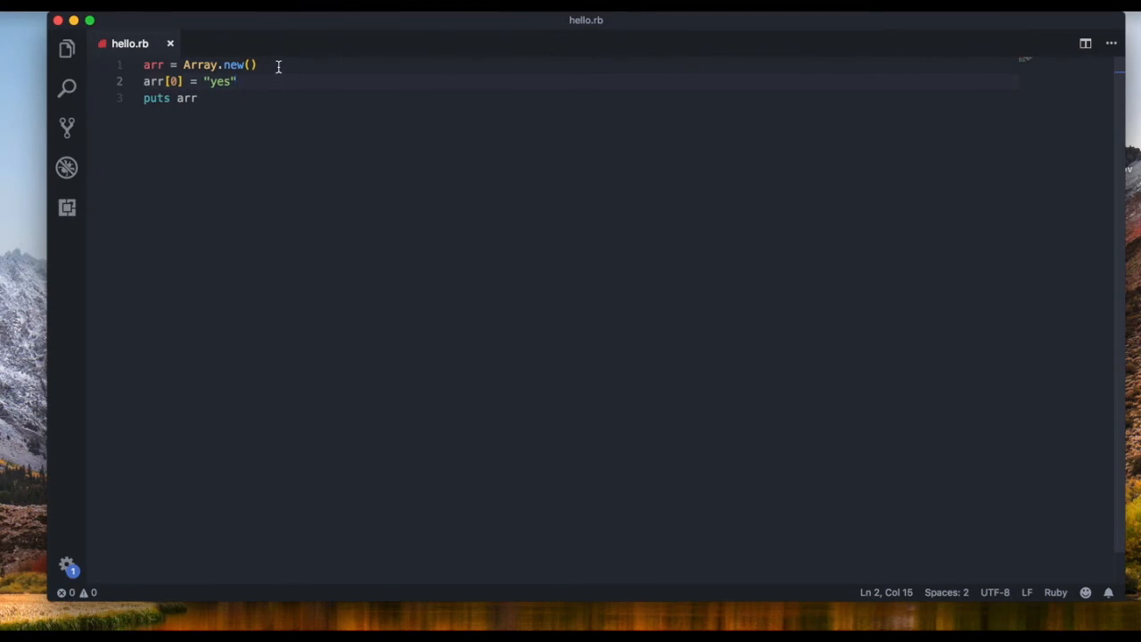
{"action": "left_click", "coordinate": [250, 64]}
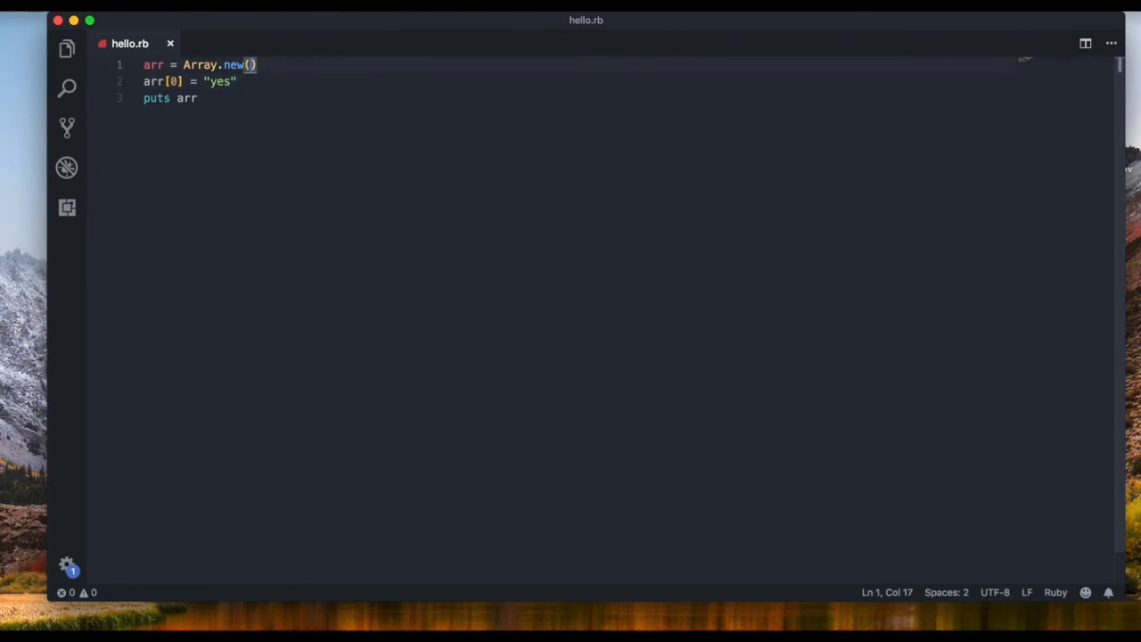
{"action": "type", "text": "3, \""}
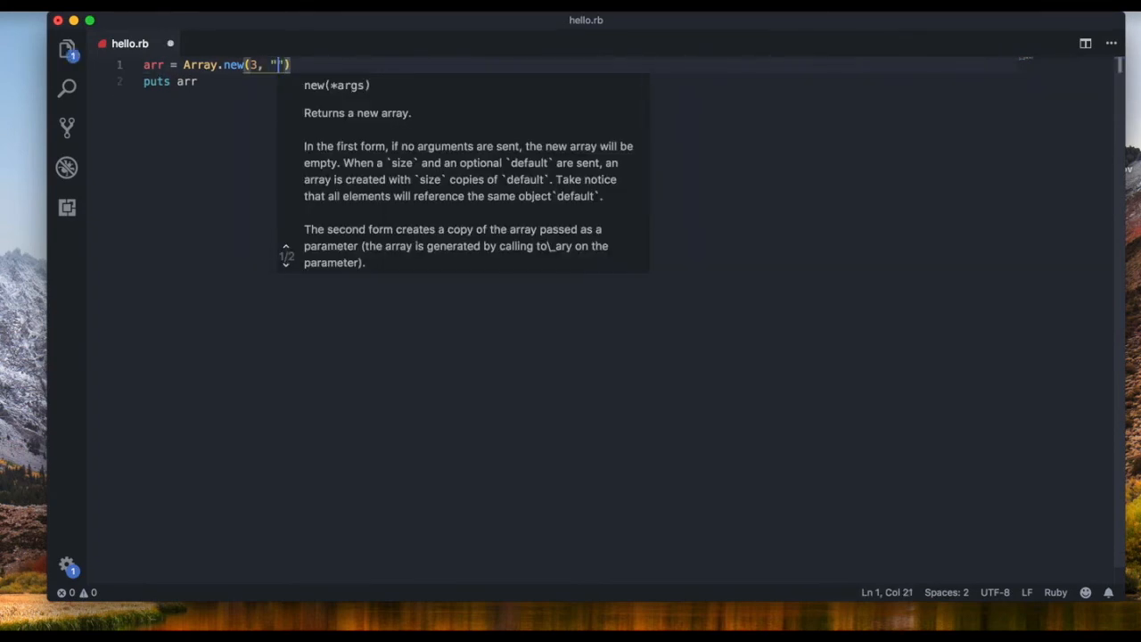
{"action": "type", "text": "yes"}
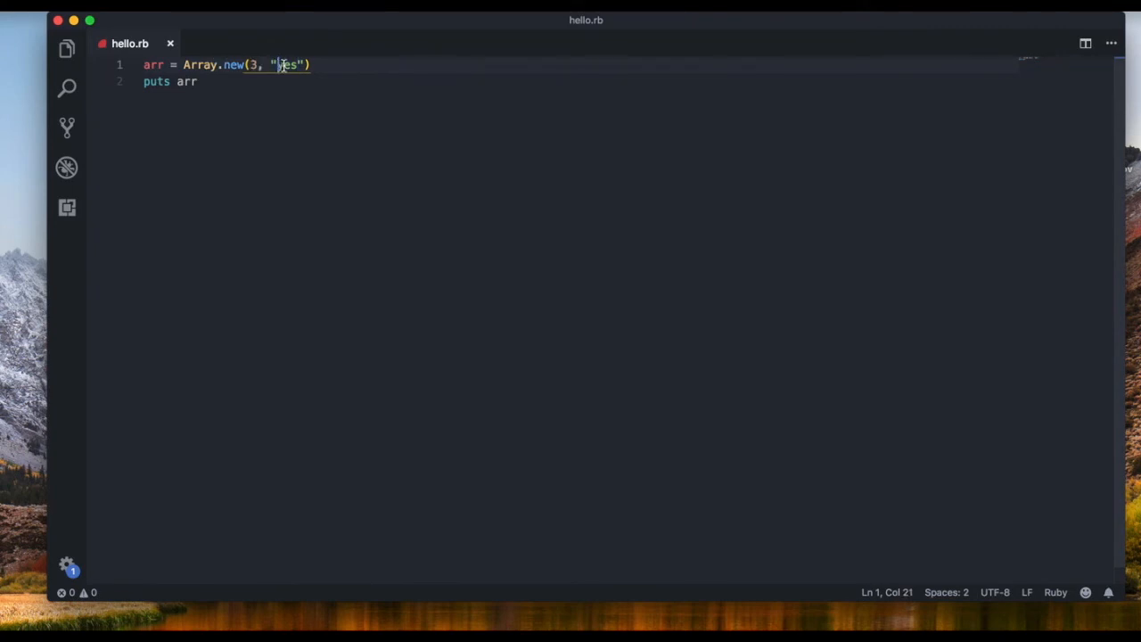
Step: Remove the "yes" default, leaving arr = Array.new(3), and run to print blank lines
{"action": "key", "text": "Backspace"}
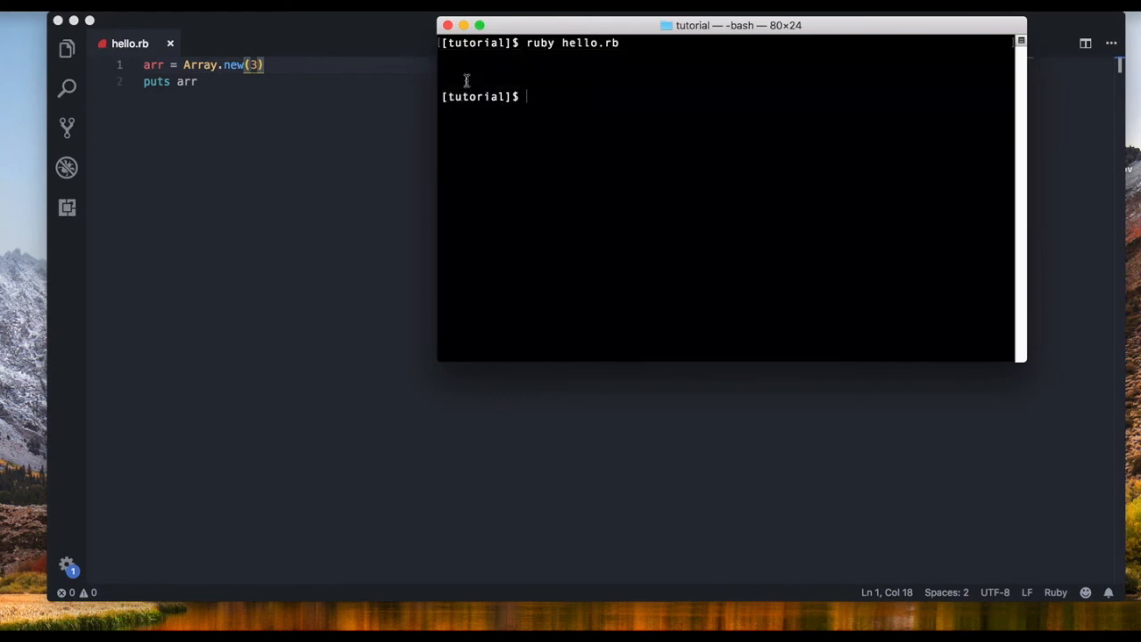
{"action": "mouse_move", "coordinate": [473, 77]}
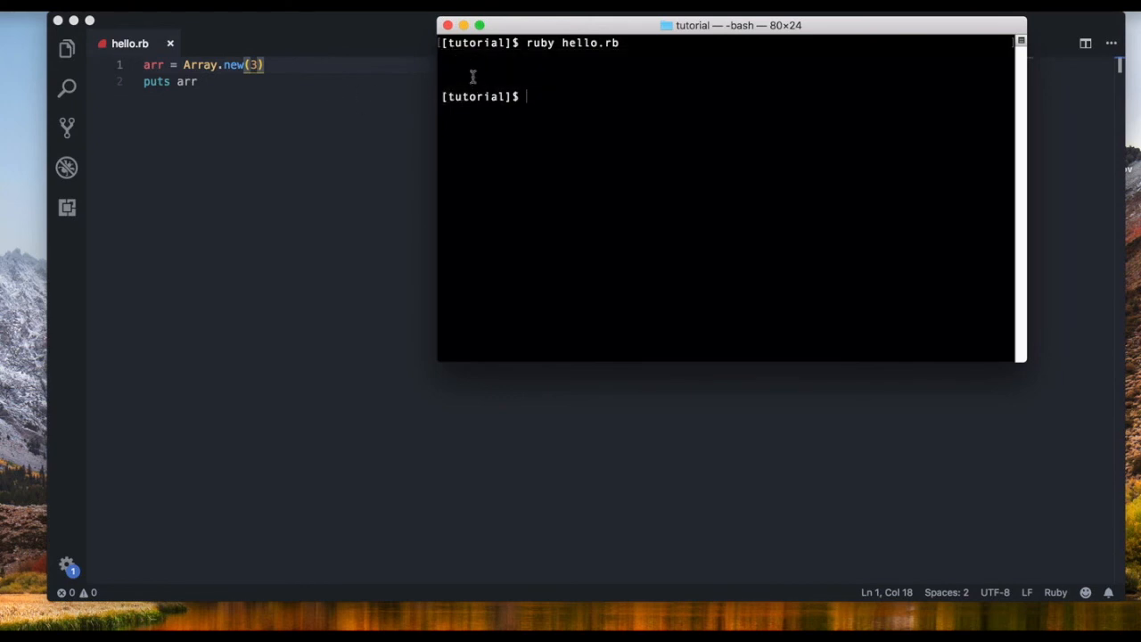
{"action": "mouse_move", "coordinate": [478, 86]}
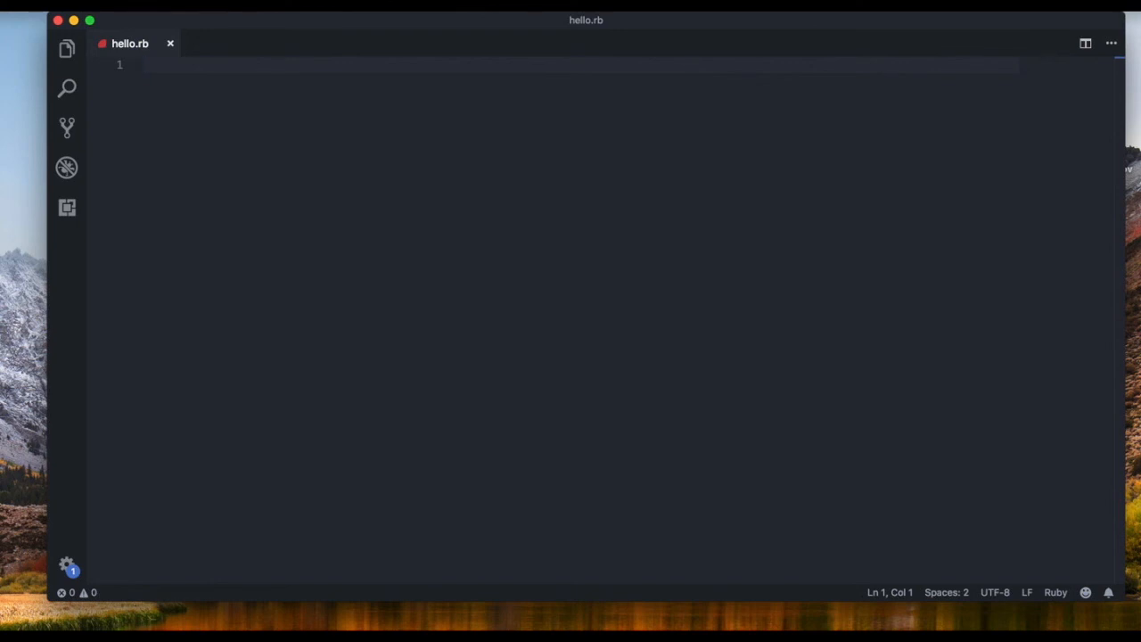
{"action": "mouse_move", "coordinate": [298, 71]}
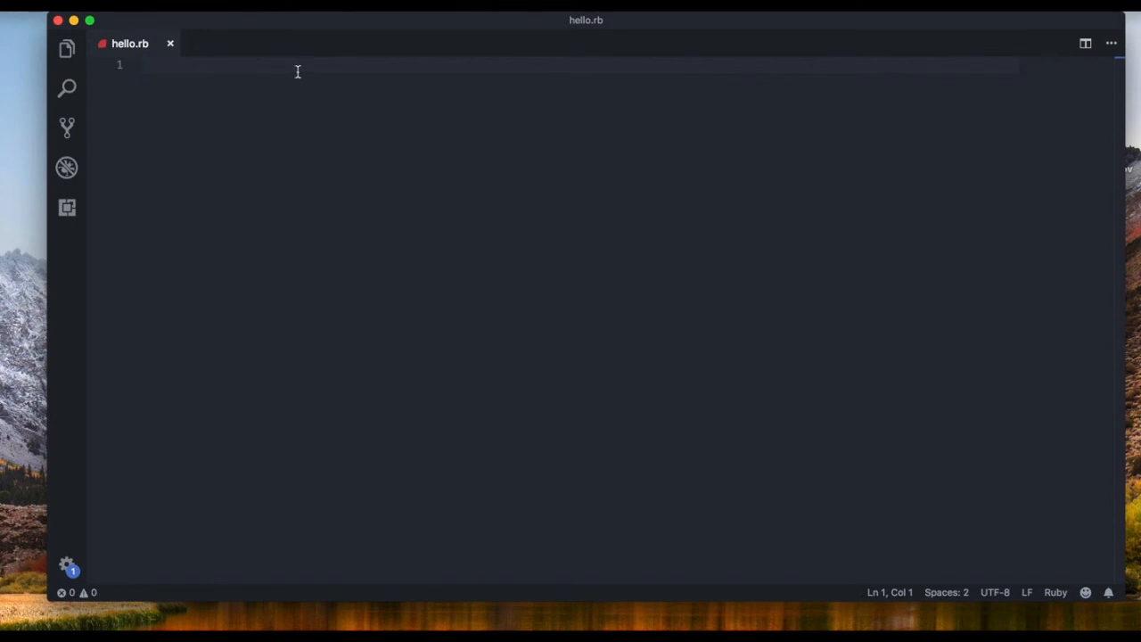